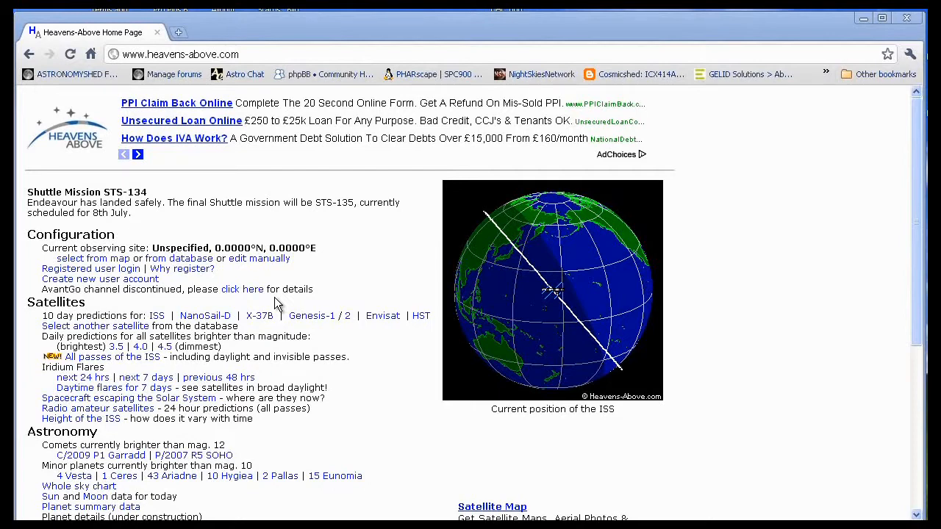
mouse_move(332, 297)
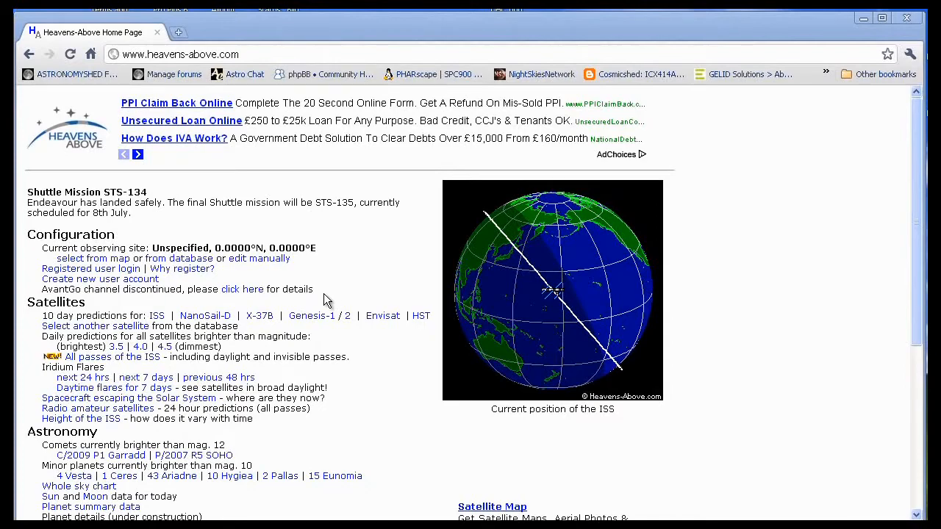
mouse_move(320, 294)
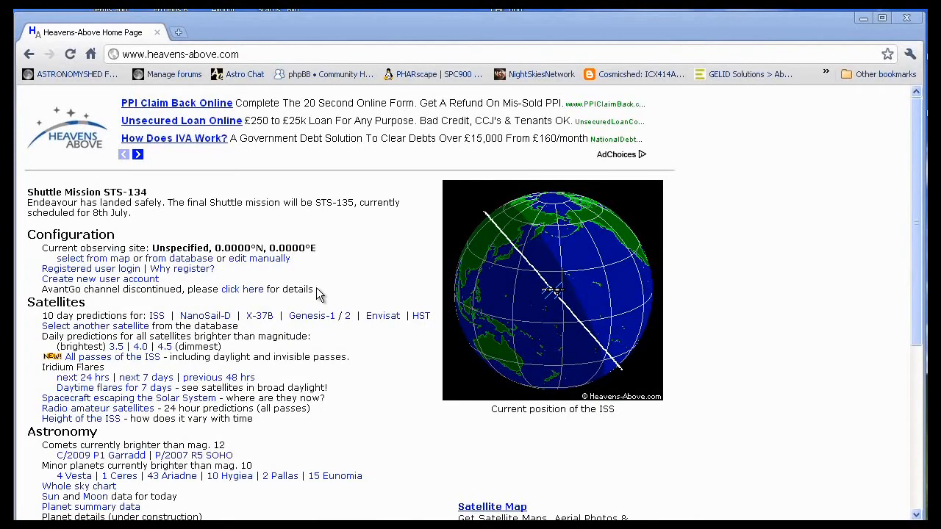
- Choose the site from the map and zoom in step by step to the Manchester/Oldham area
key("ctrl+plus")
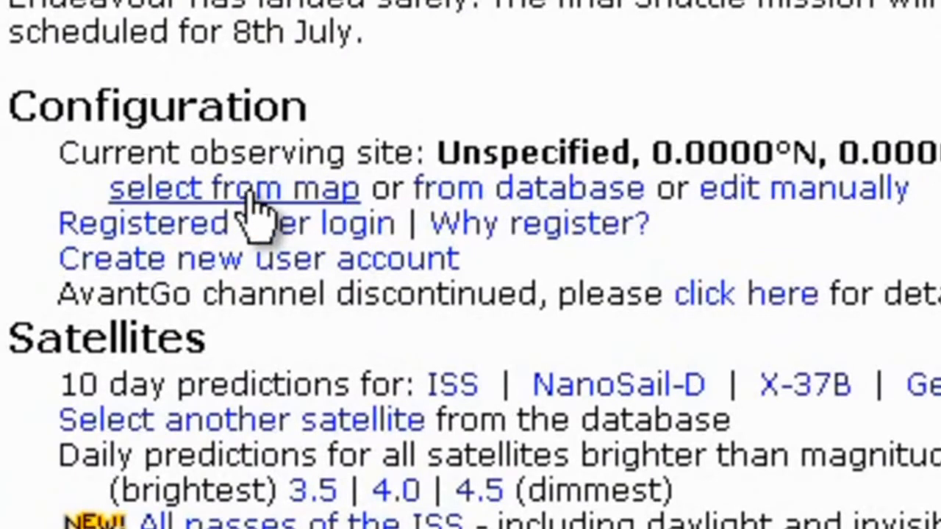
left_click(235, 188)
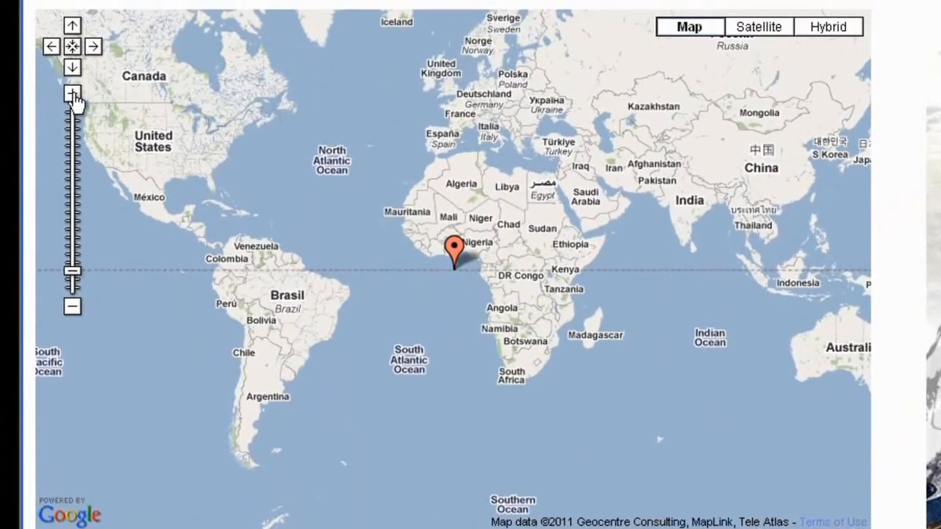
left_click(72, 94)
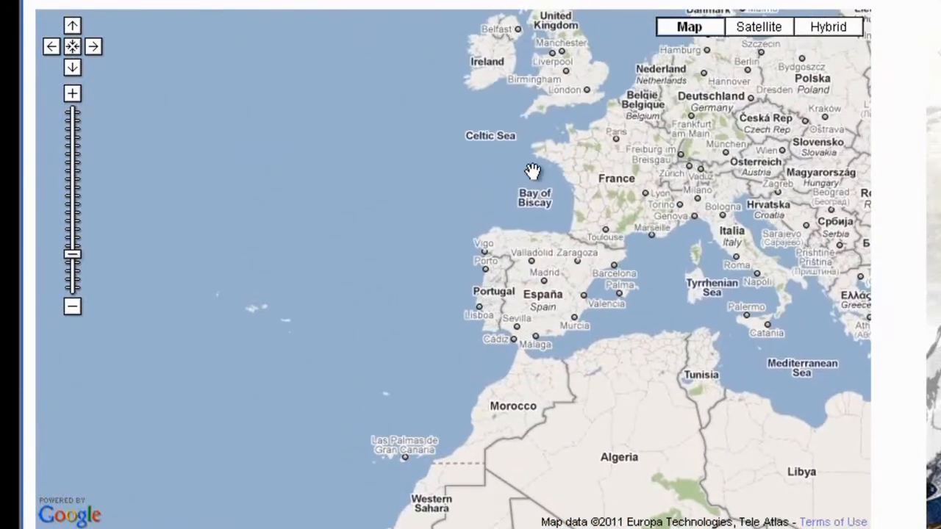
left_click(72, 94)
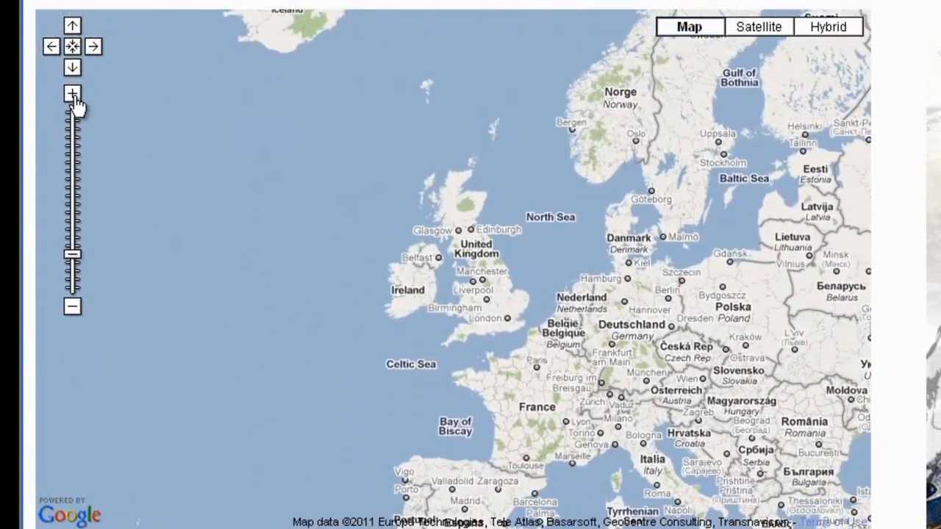
left_click(72, 94)
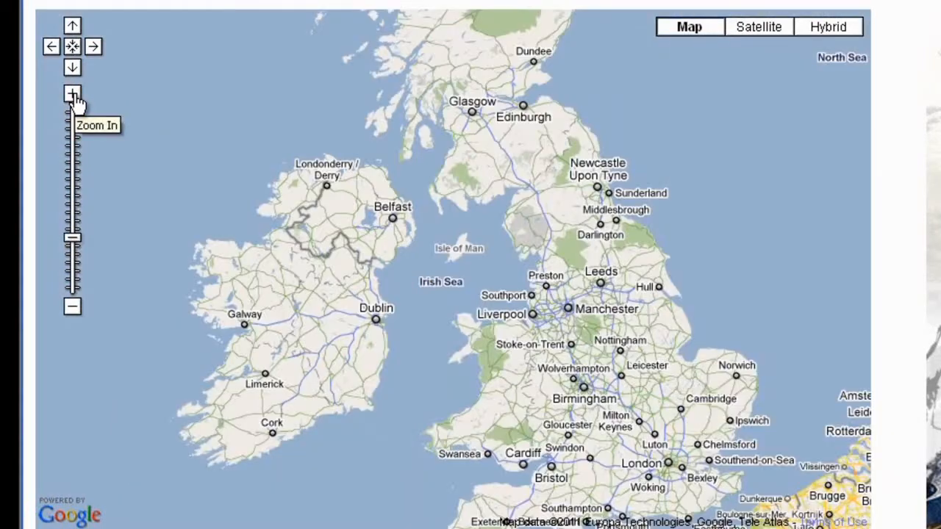
left_click(72, 97)
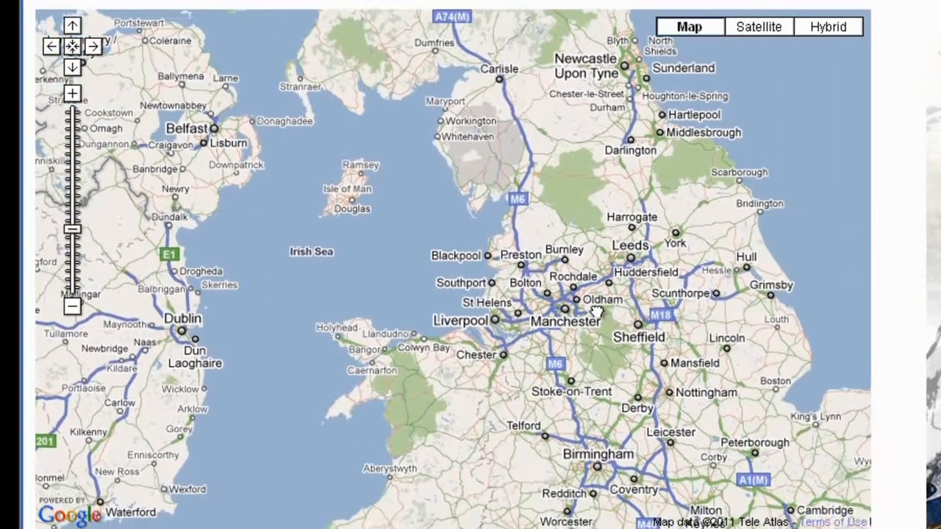
left_click(72, 307)
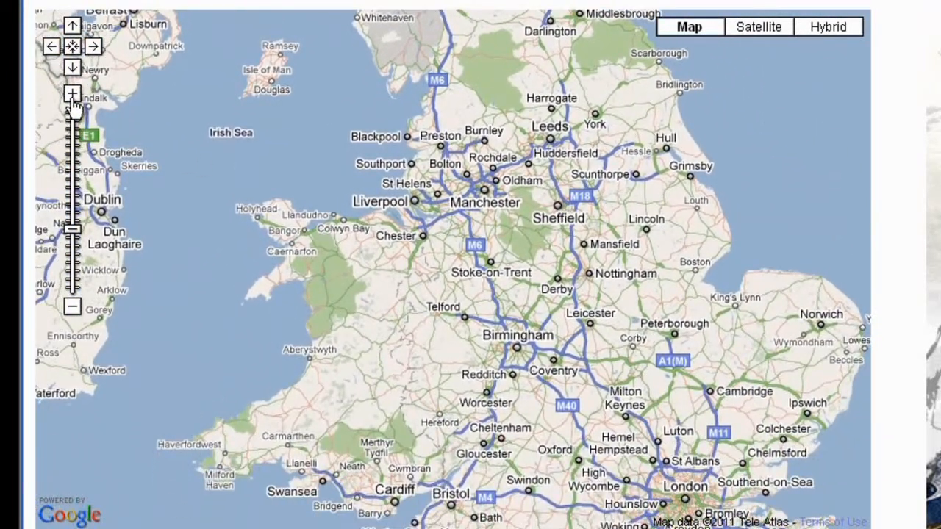
left_click(72, 94)
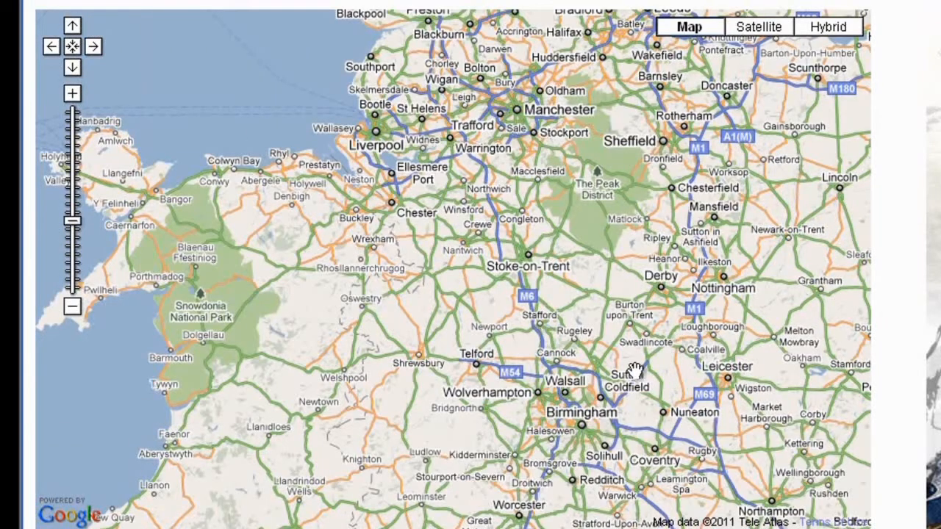
left_click(72, 307)
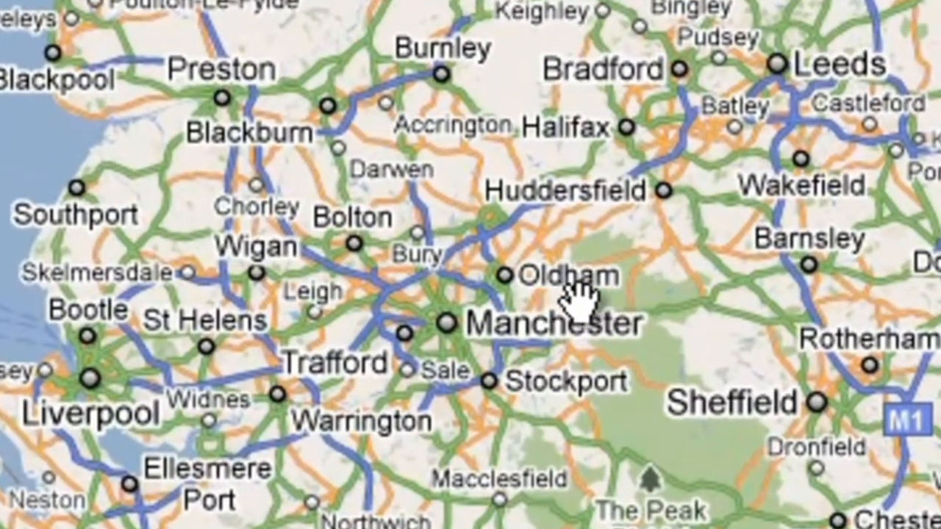
mouse_move(522, 294)
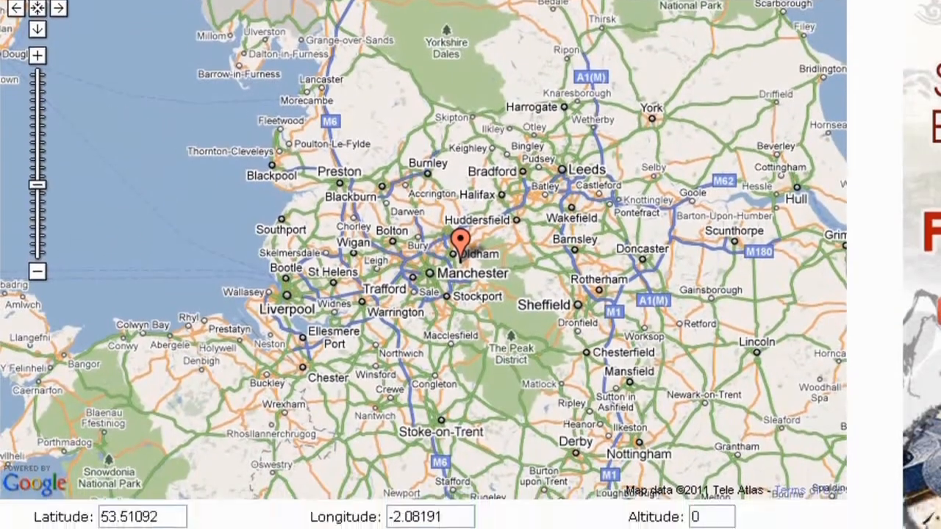
- Set the time zone to (GMT+0) United Kingdom, Ireland and submit the location
scroll("down", 3)
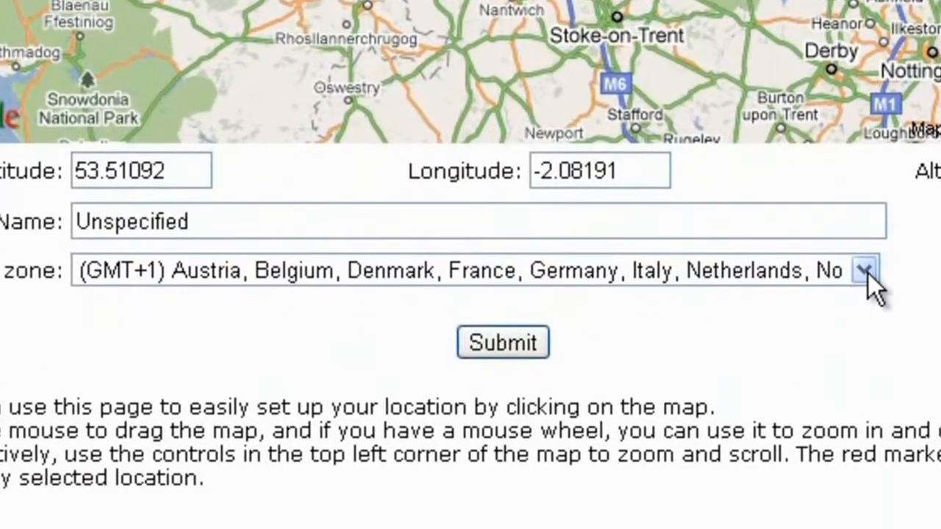
left_click(864, 270)
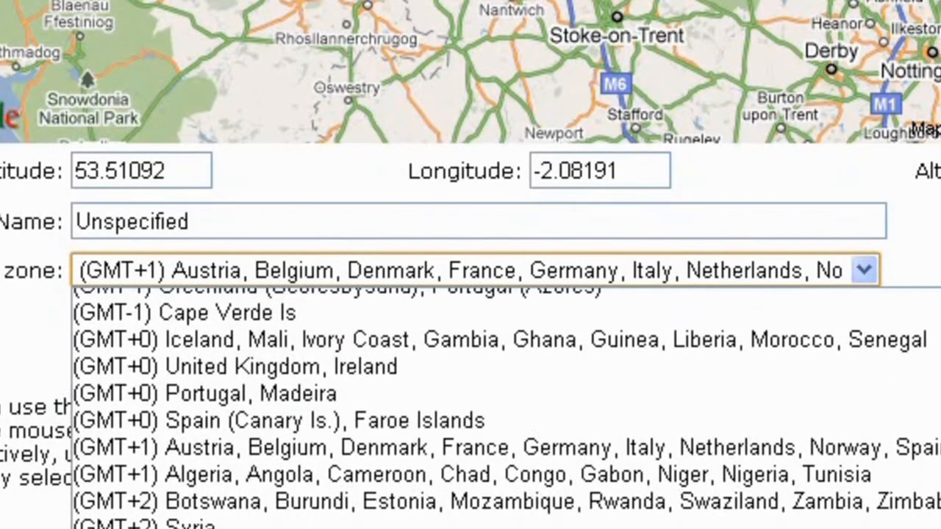
scroll("down", 3)
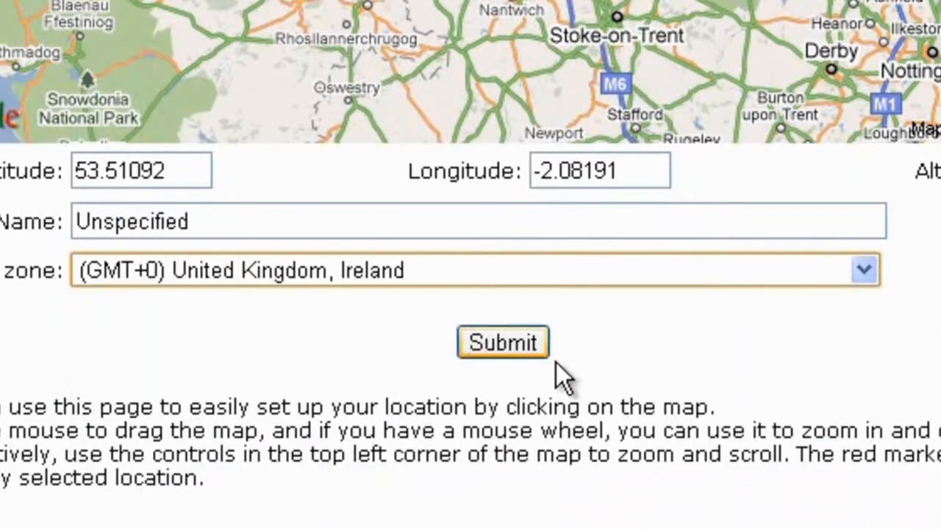
left_click(503, 343)
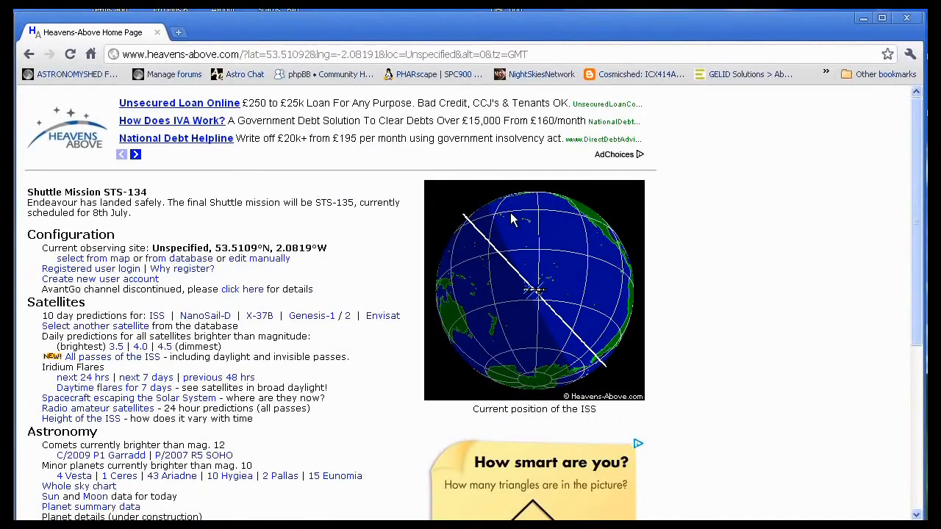
mouse_move(346, 315)
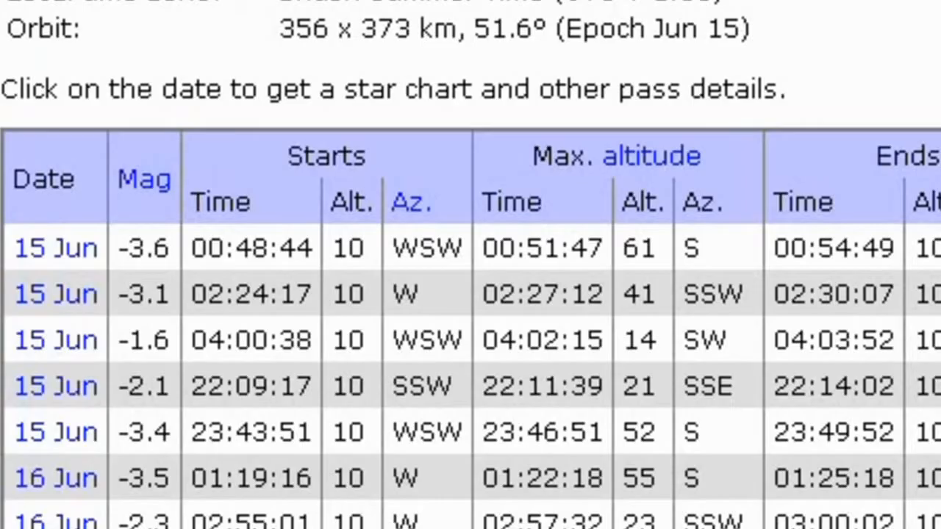
- Scroll through the ISS pass table to review dates, magnitudes, times and azimuths
scroll("down", 3)
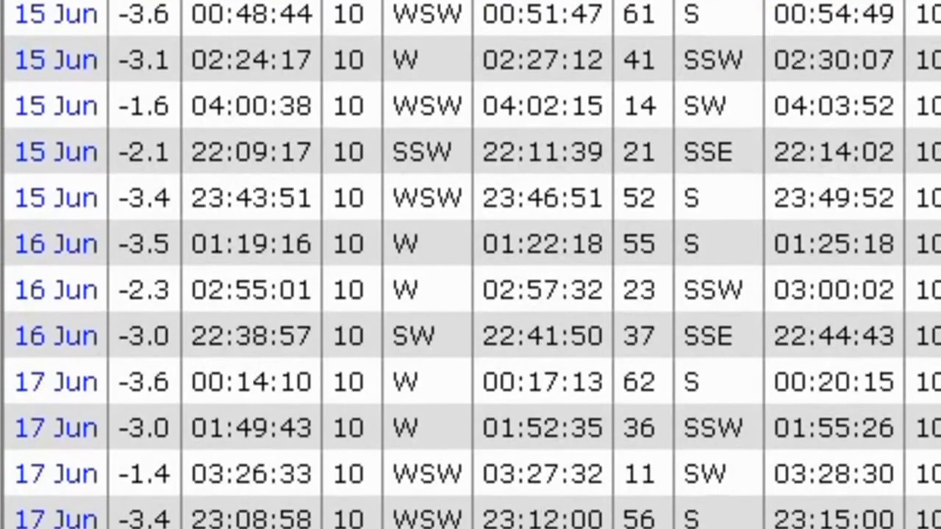
scroll("down", 3)
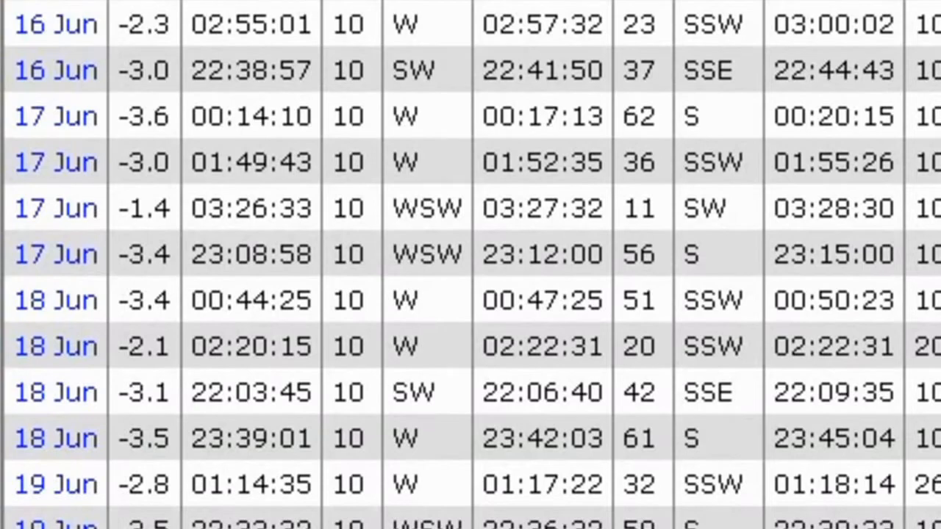
scroll("up", 3)
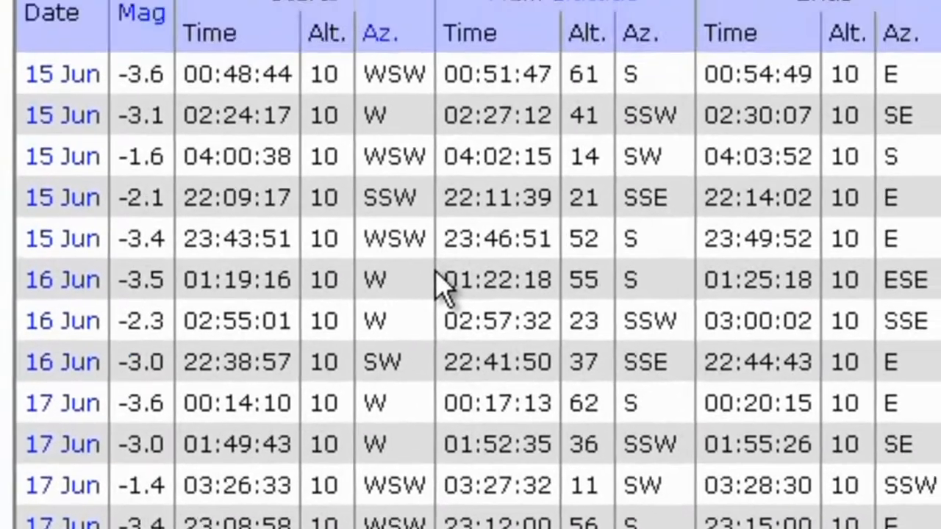
scroll("up", 3)
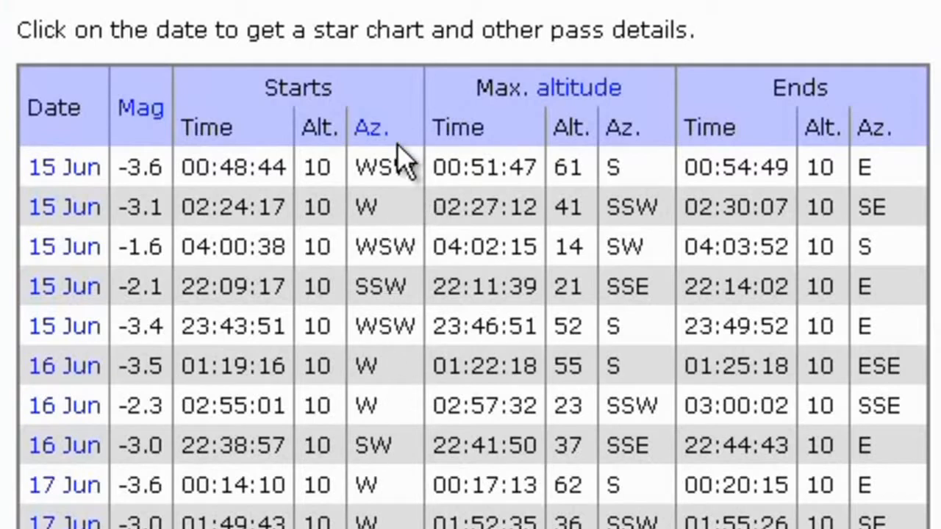
mouse_move(391, 316)
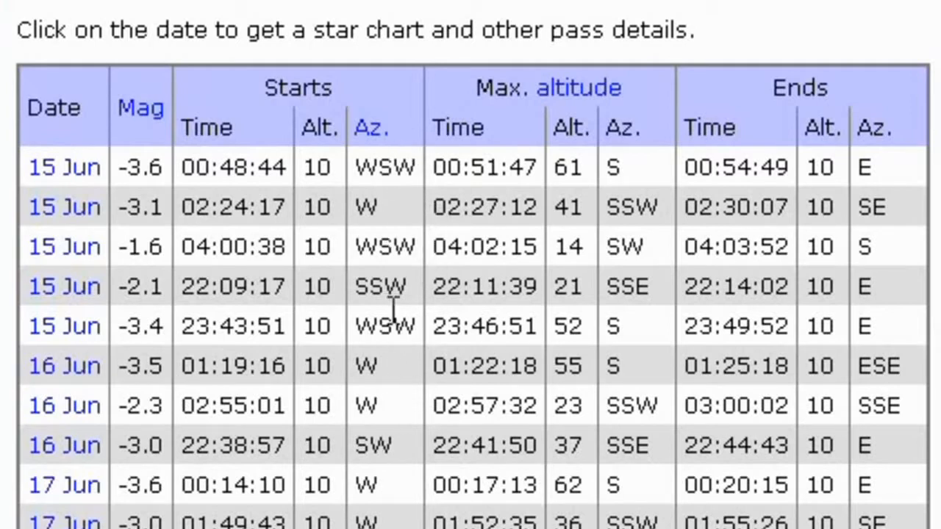
mouse_move(929, 458)
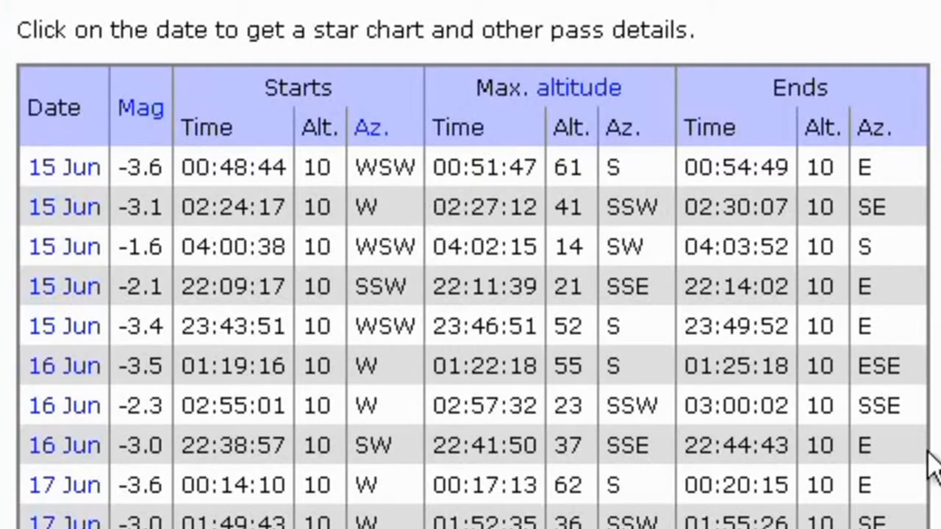
mouse_move(933, 429)
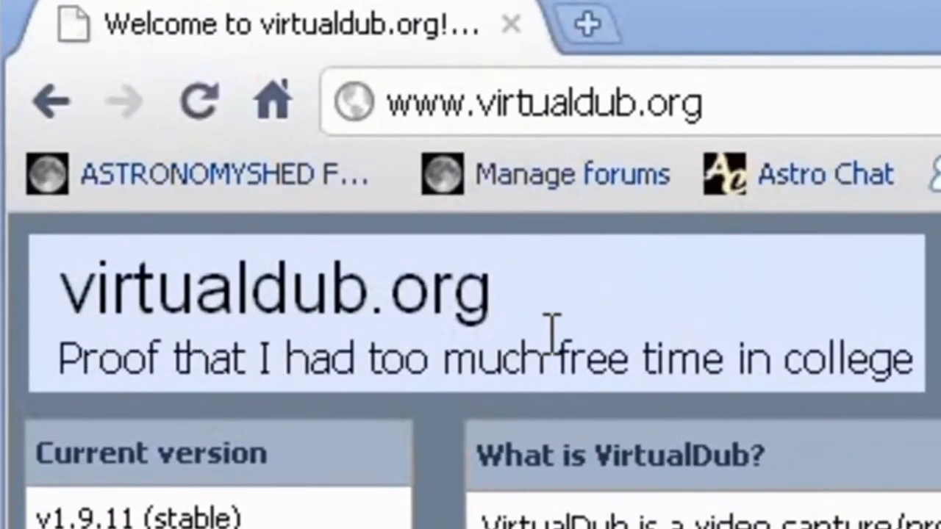
mouse_move(668, 352)
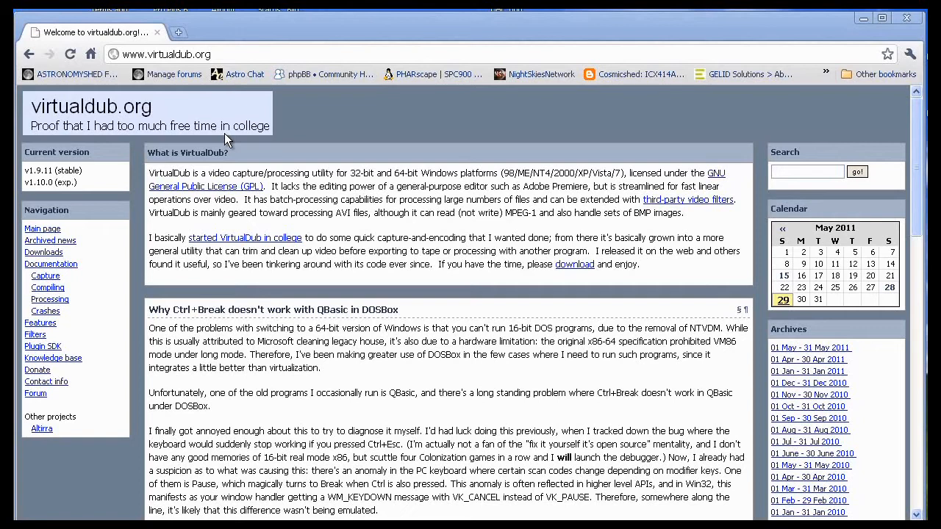
mouse_move(320, 163)
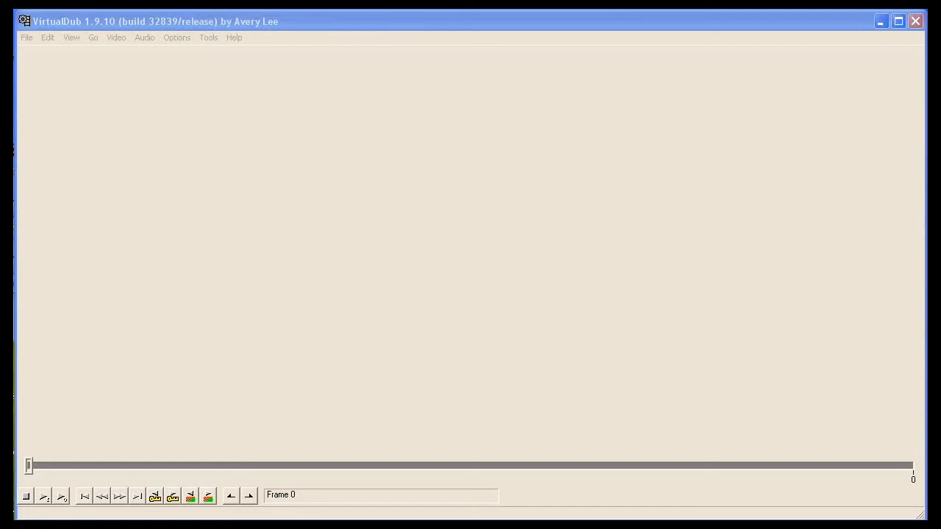
mouse_move(297, 276)
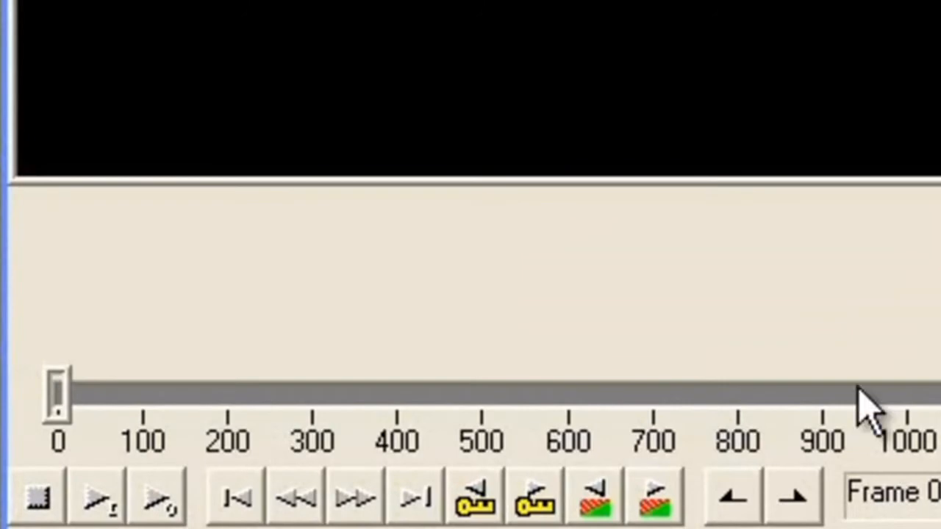
mouse_move(228, 426)
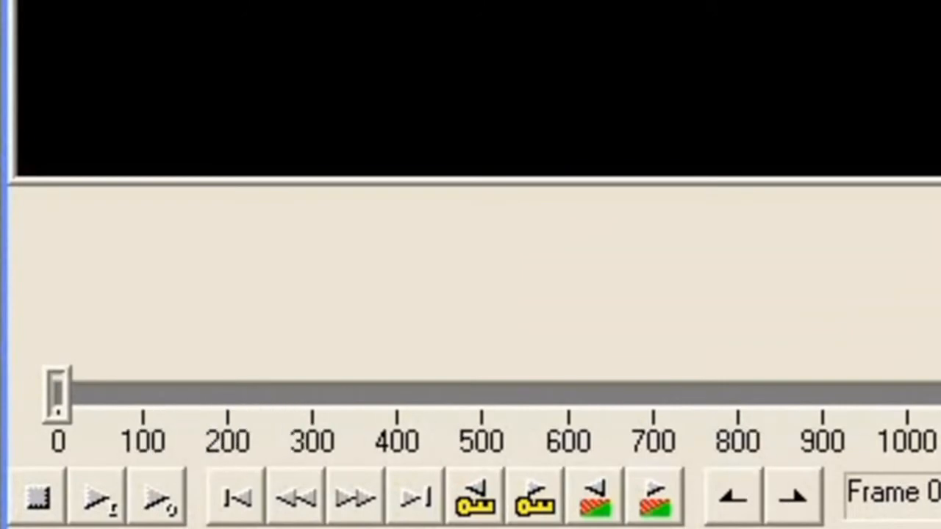
mouse_move(147, 434)
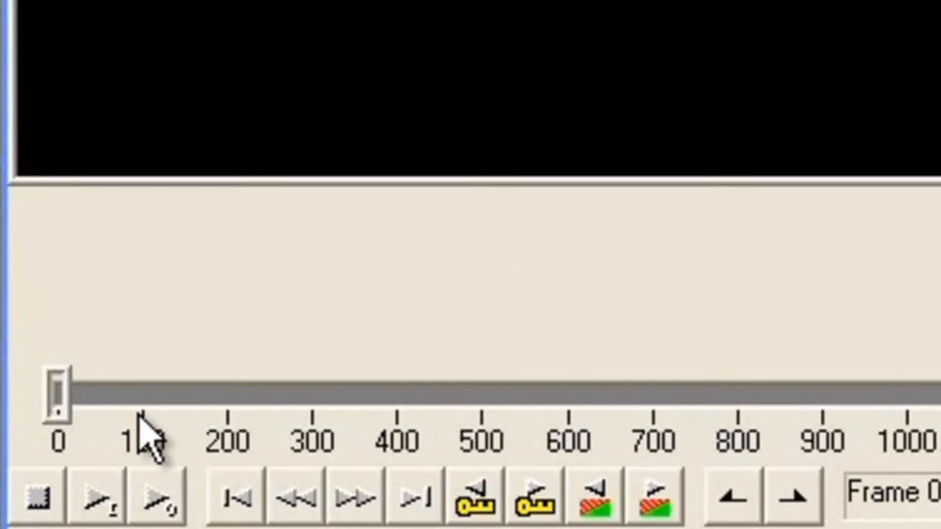
mouse_move(221, 448)
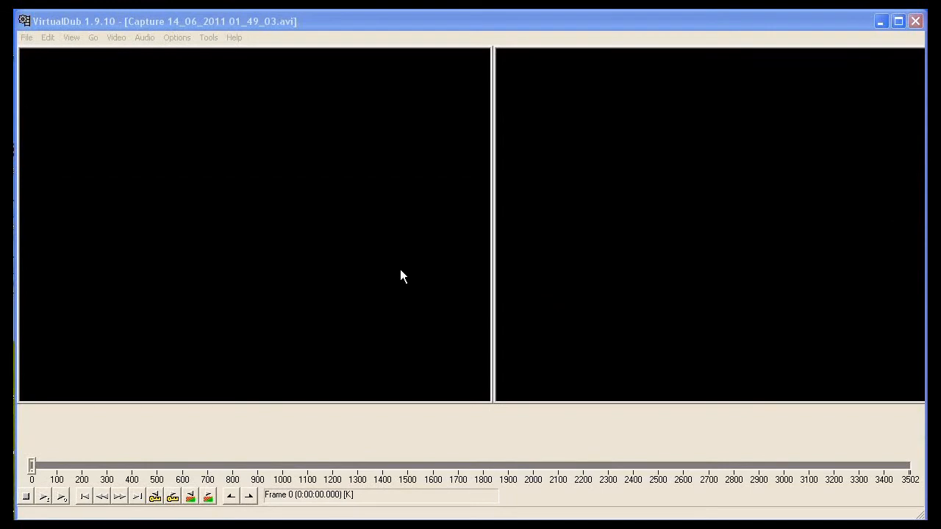
mouse_move(397, 275)
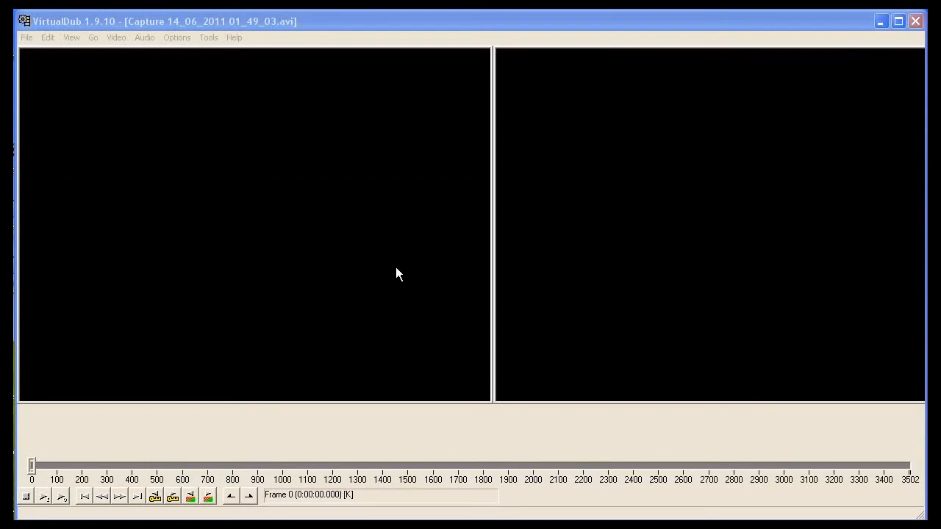
mouse_move(385, 263)
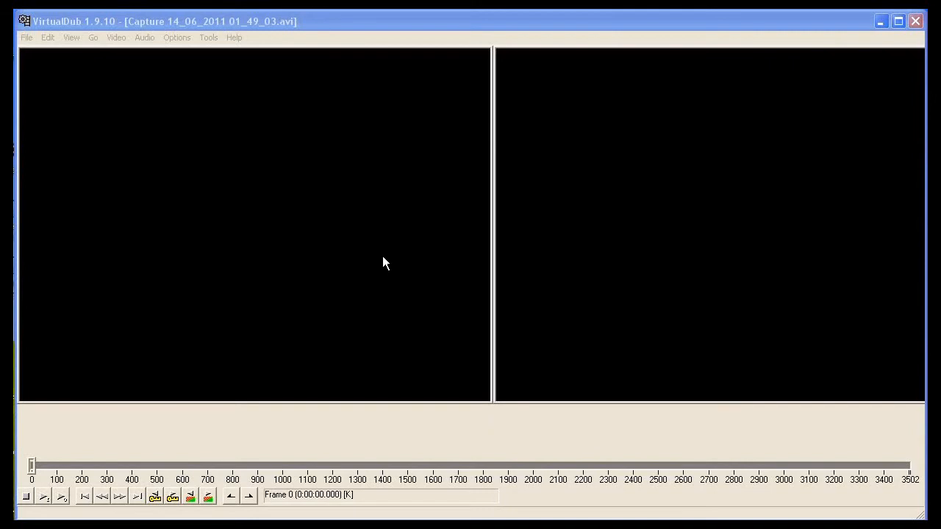
mouse_move(390, 262)
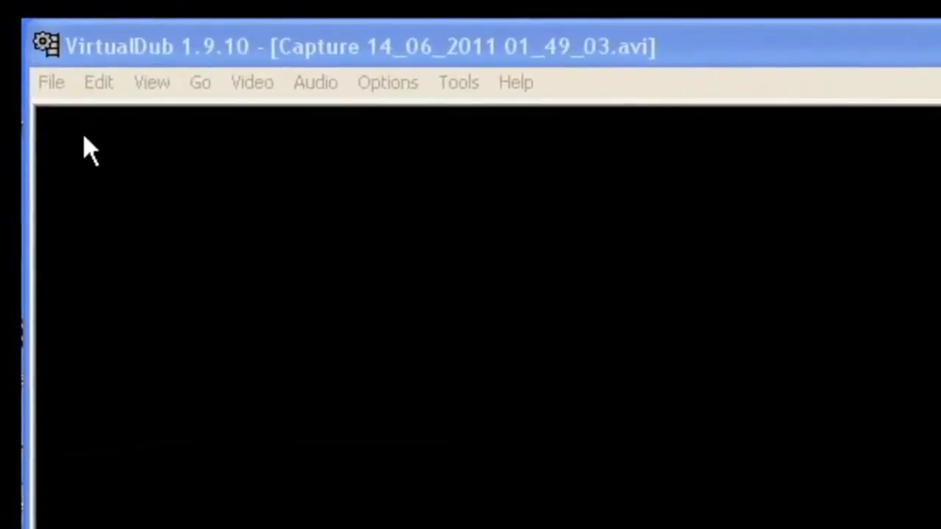
- Bring up the File commands to load Capture 14_06_2011 01_49_03.avi
left_click(50, 82)
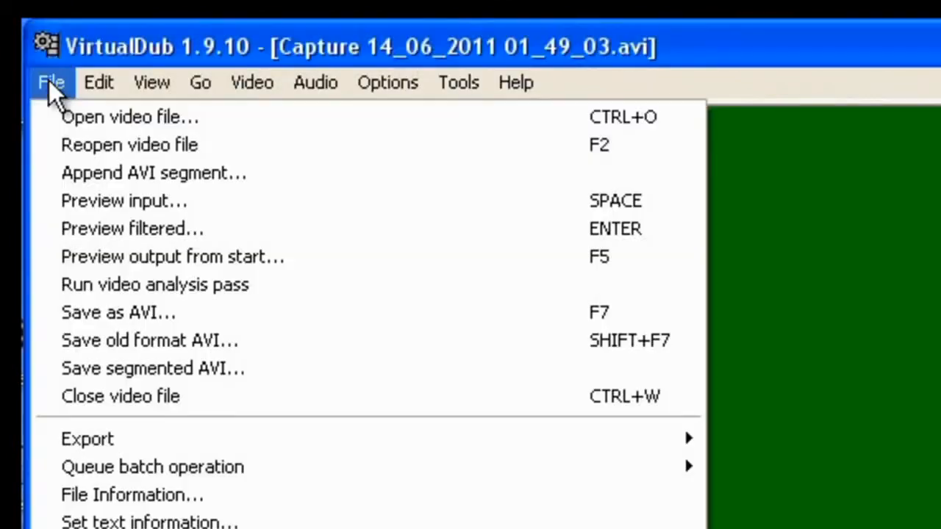
mouse_move(118, 311)
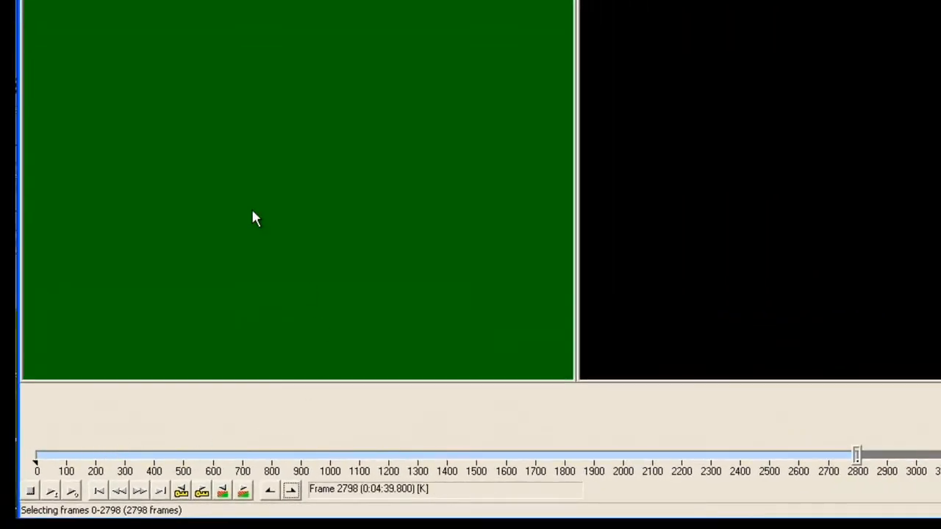
- Delete the selected leading frames 0–2798 from the capture
left_click(100, 80)
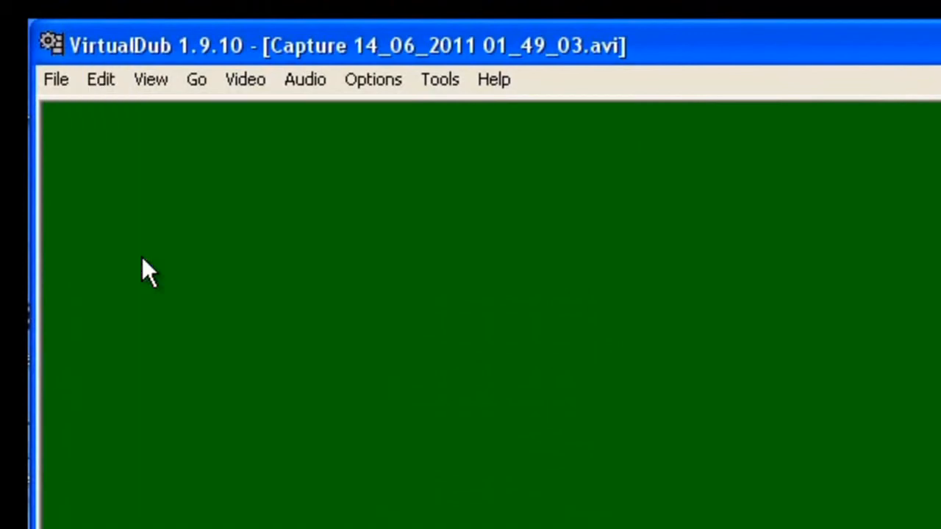
scroll("down", 3)
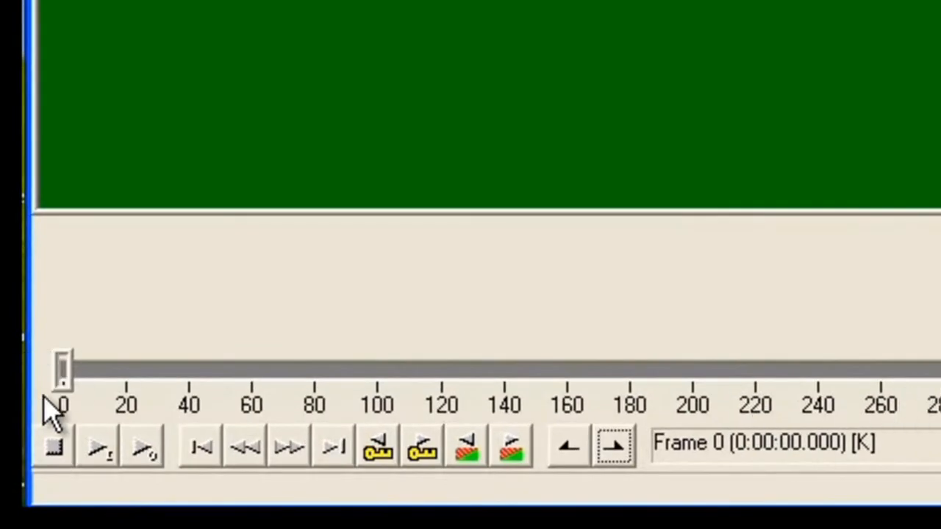
- Scrub to frame 191 where the ISS appears, mark it as selection end and delete frames 0–191
left_click_drag(62, 367, 85, 367)
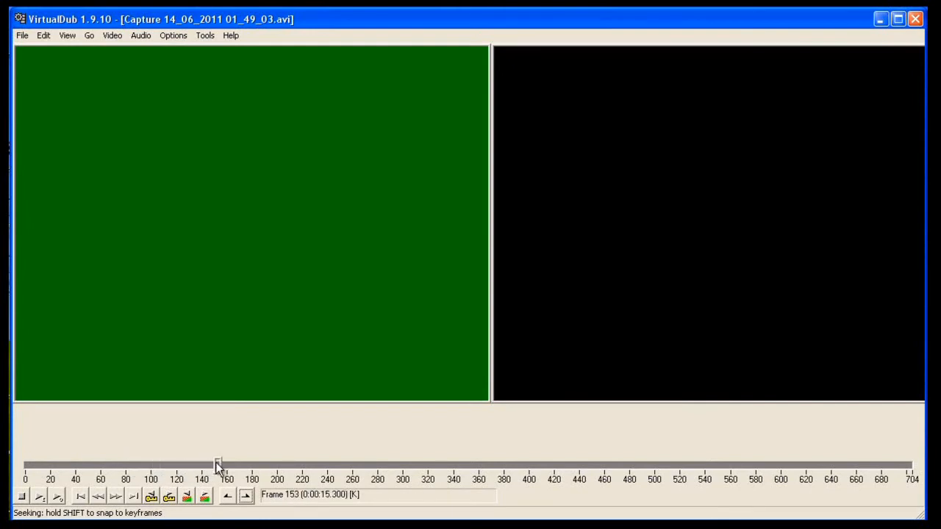
left_click_drag(218, 464, 270, 465)
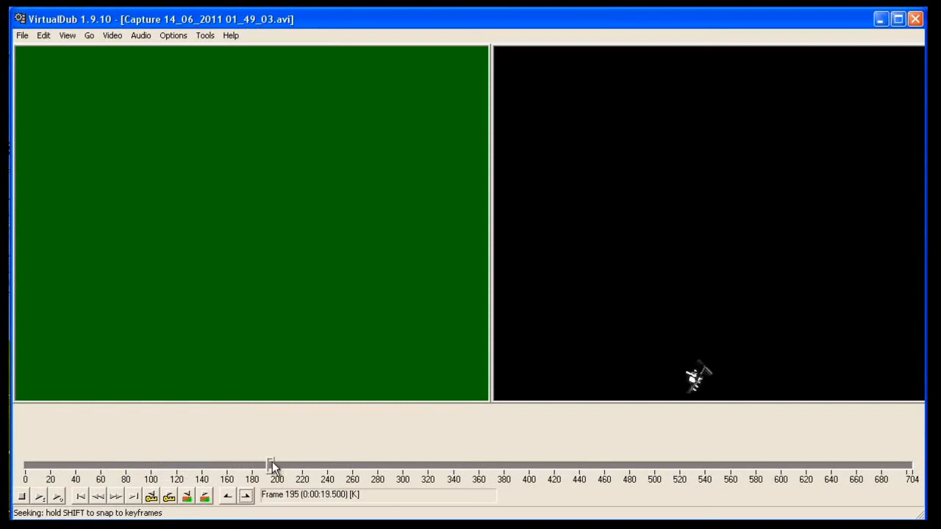
left_click(245, 494)
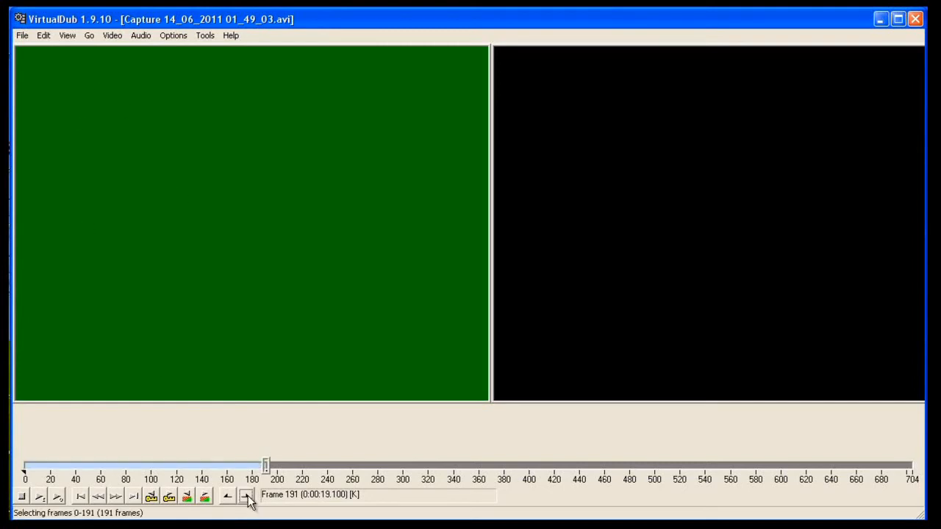
left_click(44, 35)
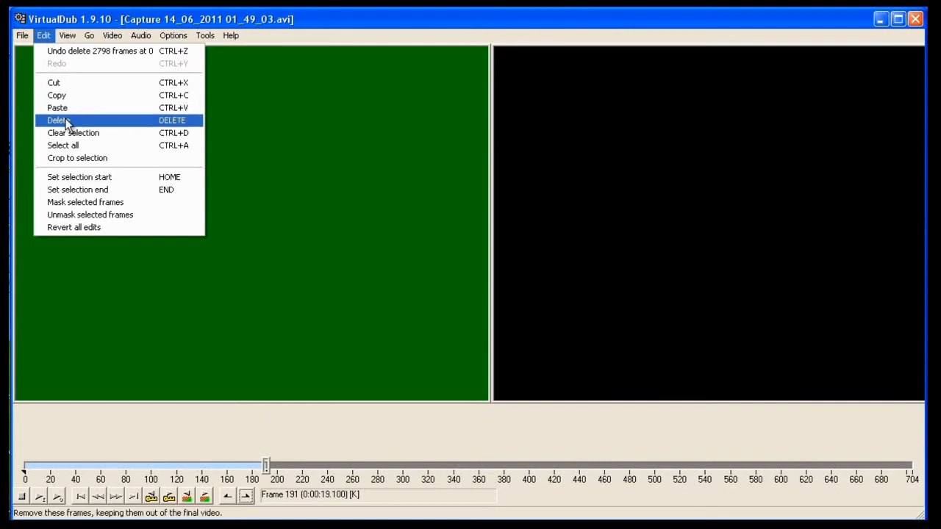
left_click(57, 120)
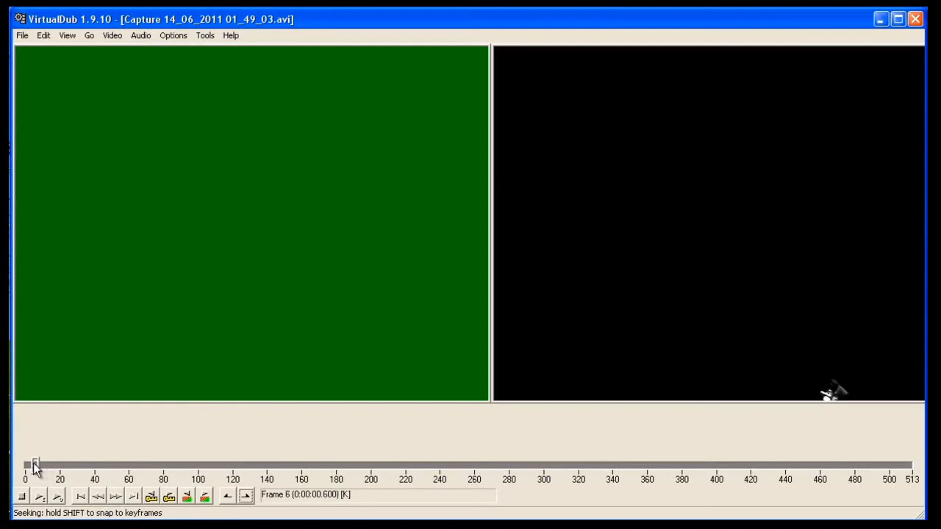
- Scrub the opening frames to frame 31 and mark them for trimming from the start
left_click_drag(32, 463, 80, 463)
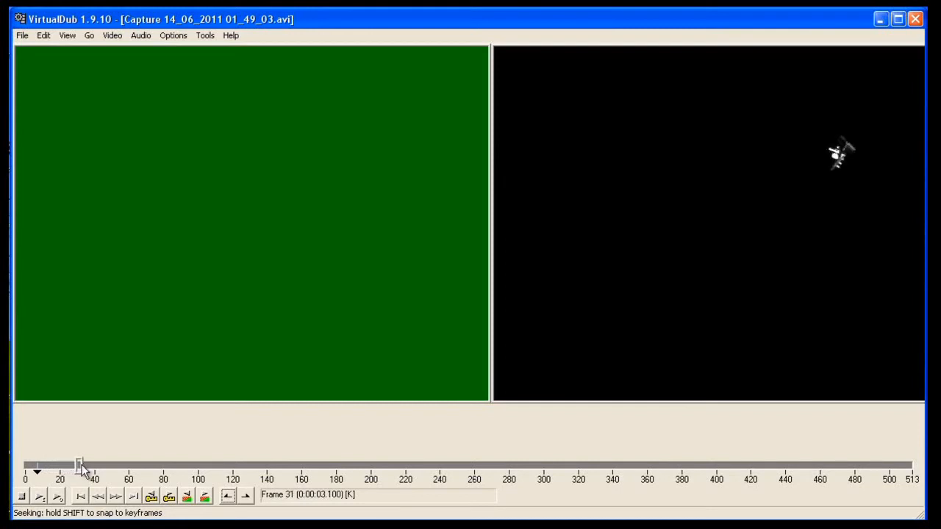
left_click(43, 35)
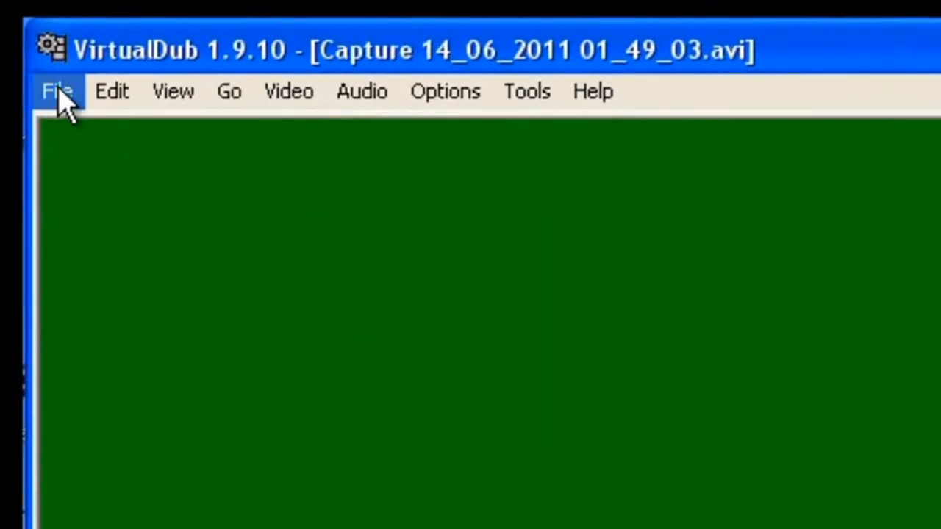
- Bring up the File commands to save the trimmed clip as cutaviss.avi
left_click(56, 91)
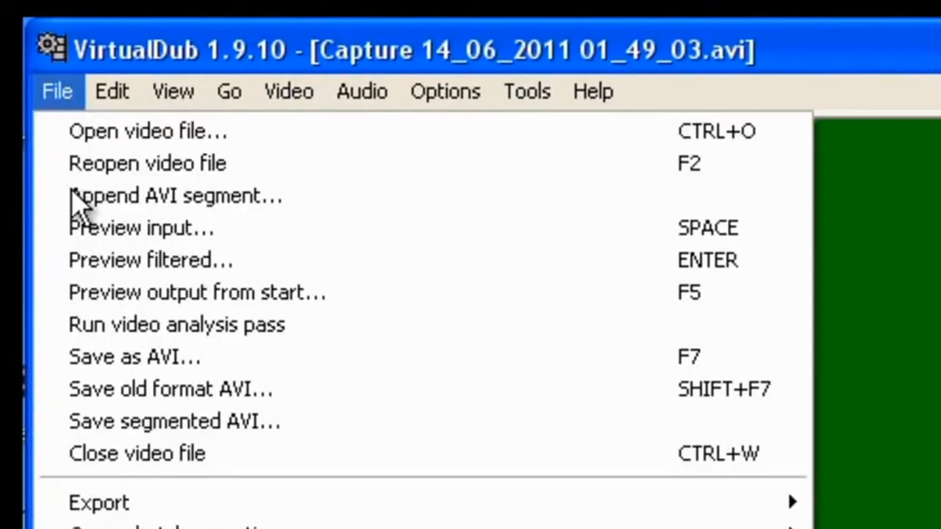
mouse_move(80, 205)
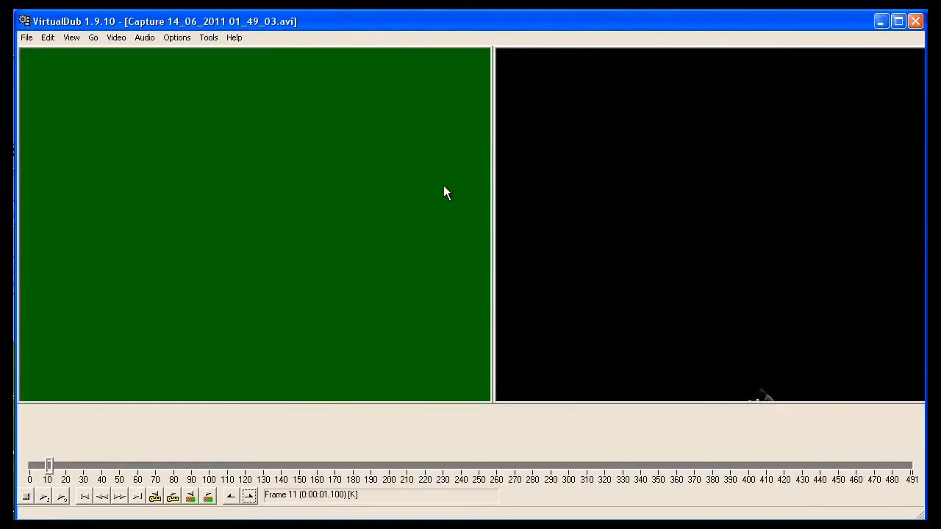
mouse_move(429, 197)
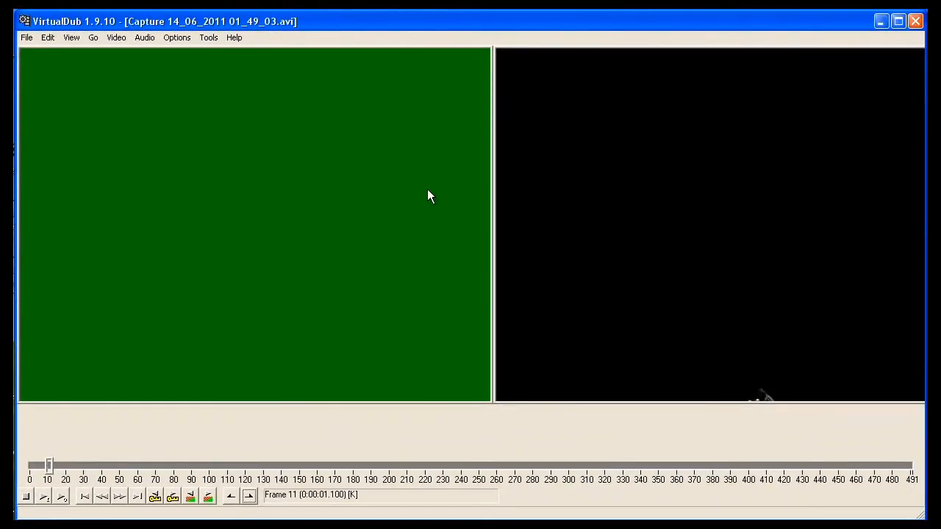
mouse_move(415, 197)
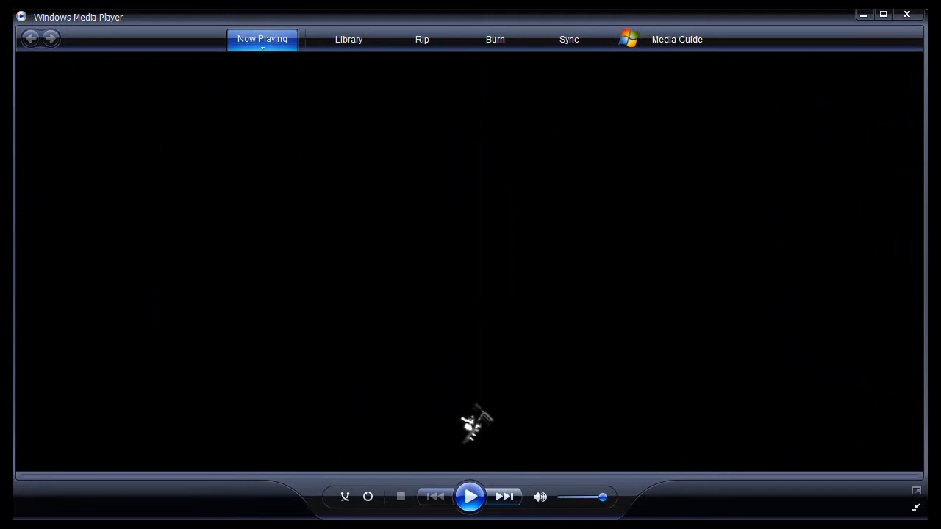
- Play the trimmed cutaviss.avi clip and pause it
left_click(471, 497)
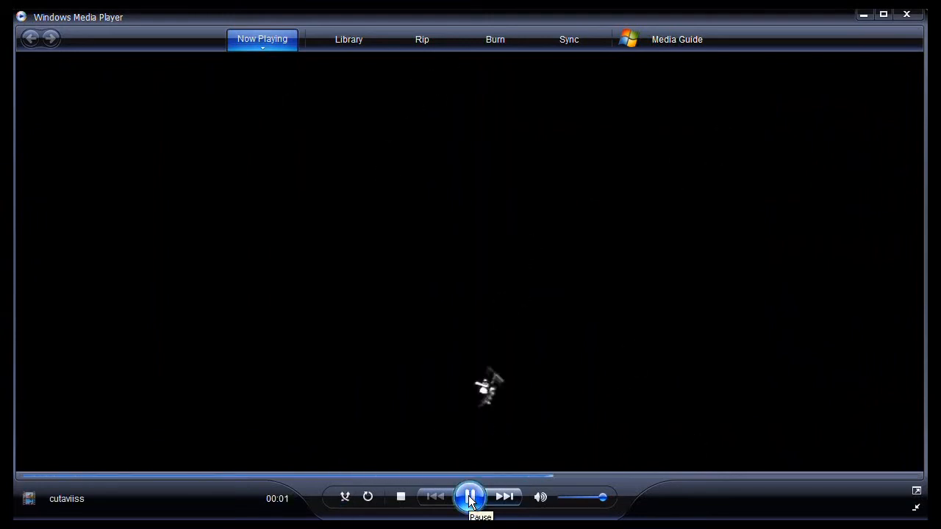
left_click(470, 496)
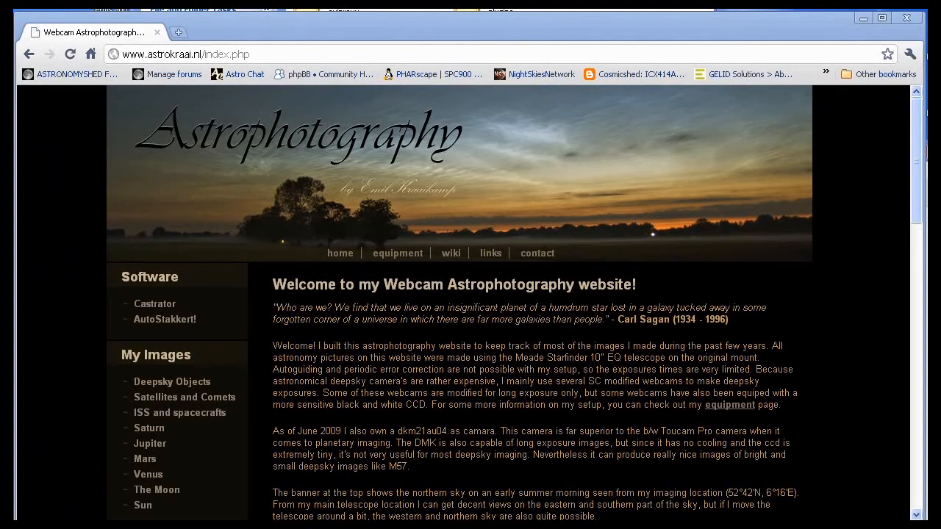
mouse_move(862, 216)
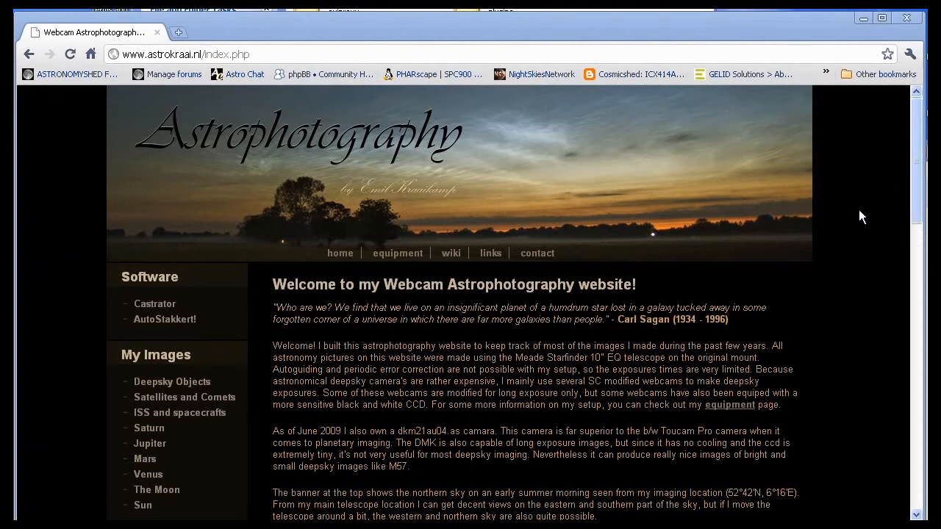
mouse_move(291, 303)
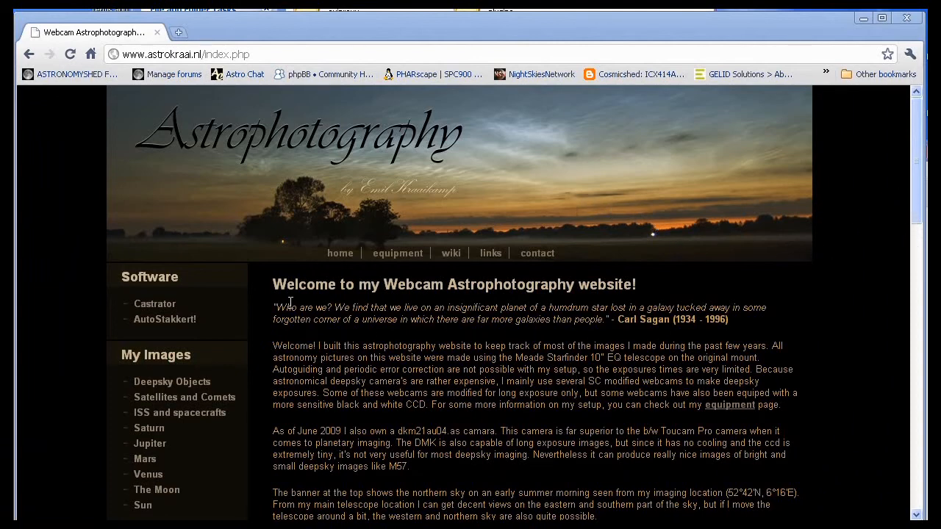
mouse_move(456, 307)
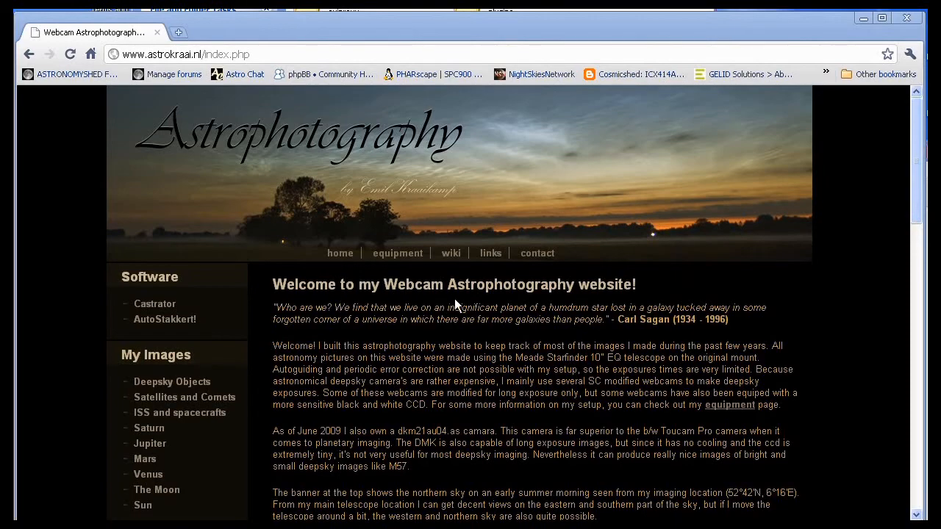
mouse_move(562, 302)
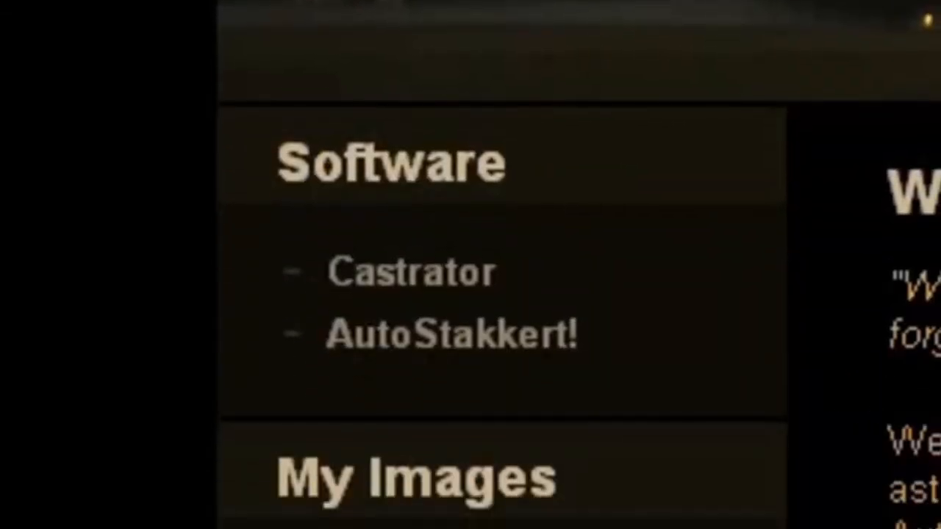
mouse_move(580, 264)
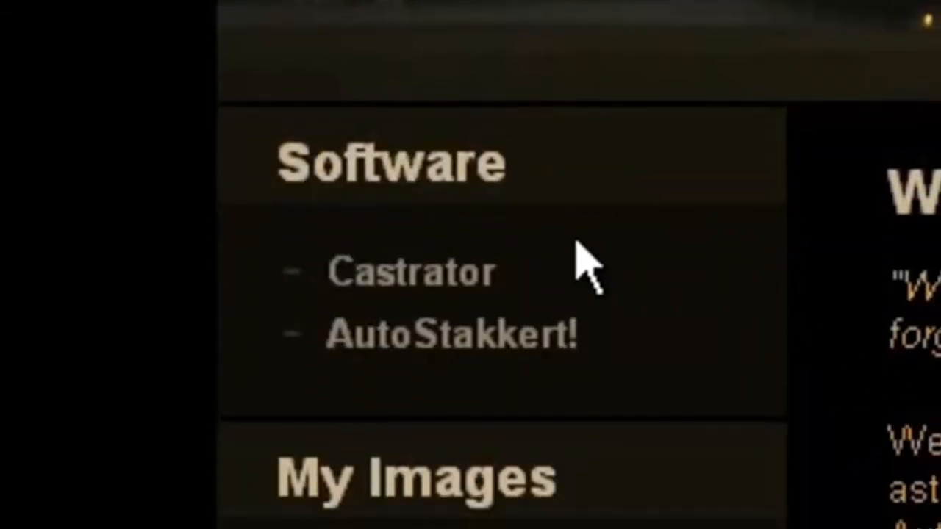
mouse_move(499, 302)
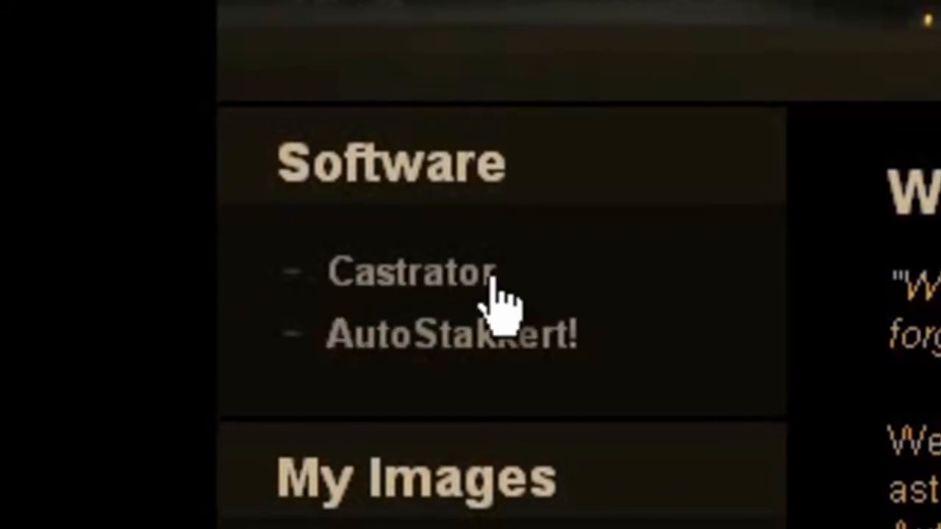
mouse_move(456, 301)
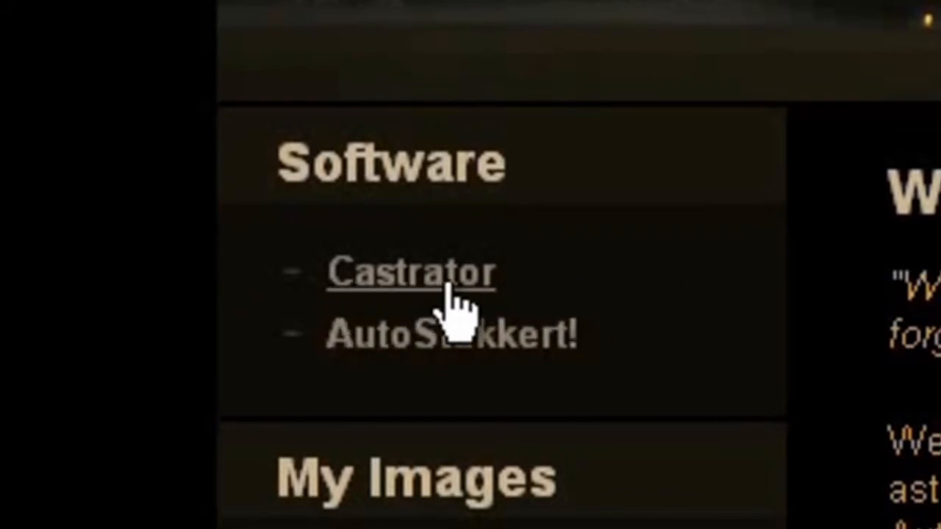
mouse_move(400, 294)
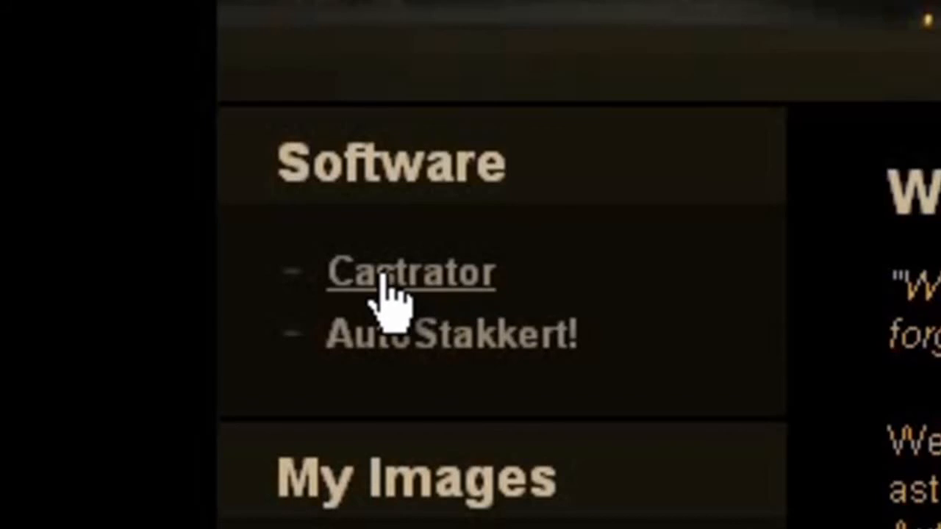
- Go to the Castrator software page from the astrokraai.nl sidebar
left_click(410, 272)
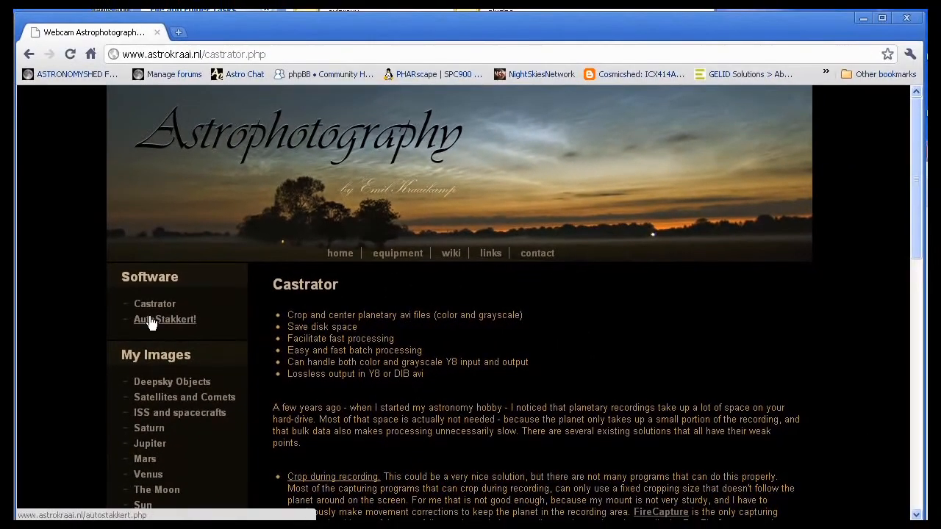
mouse_move(242, 303)
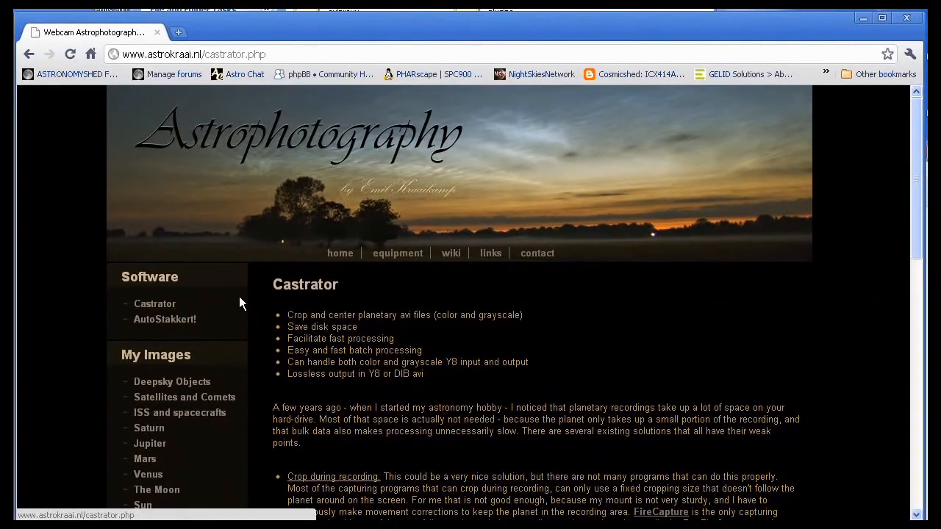
mouse_move(485, 197)
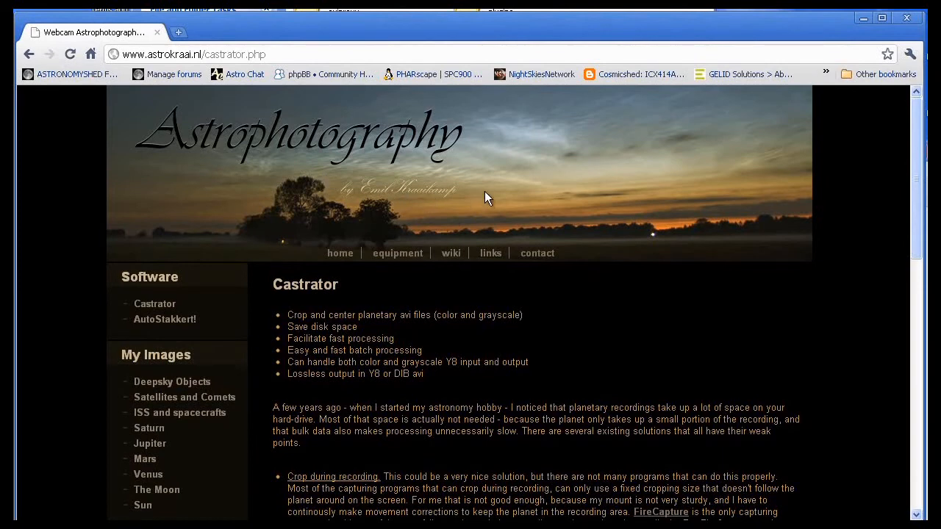
mouse_move(667, 235)
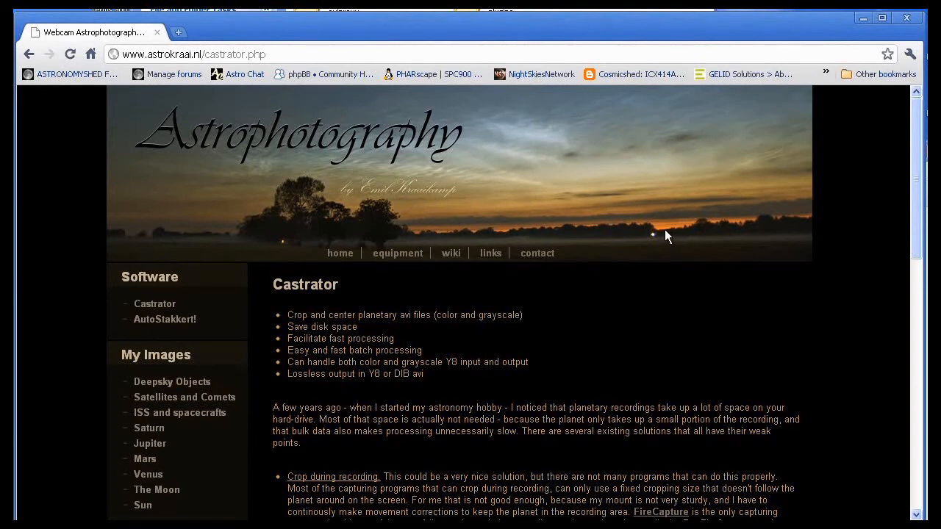
mouse_move(683, 237)
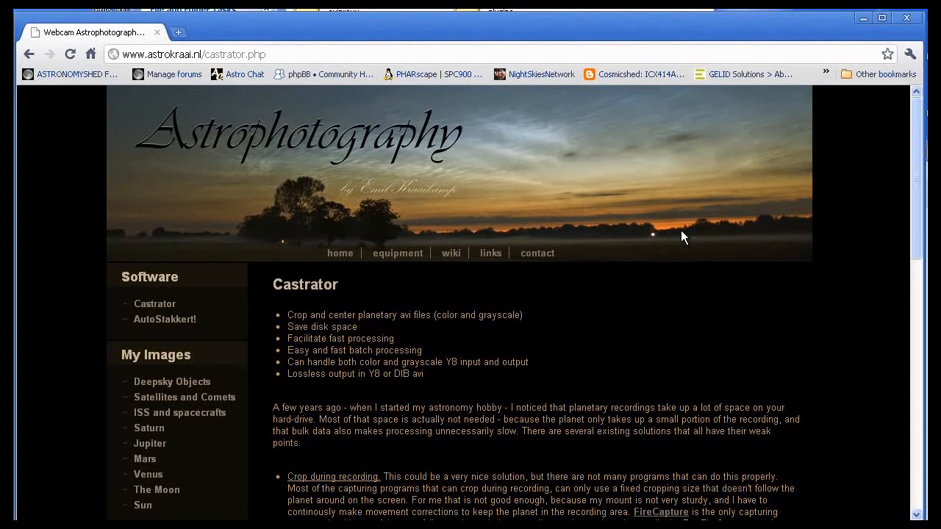
mouse_move(823, 338)
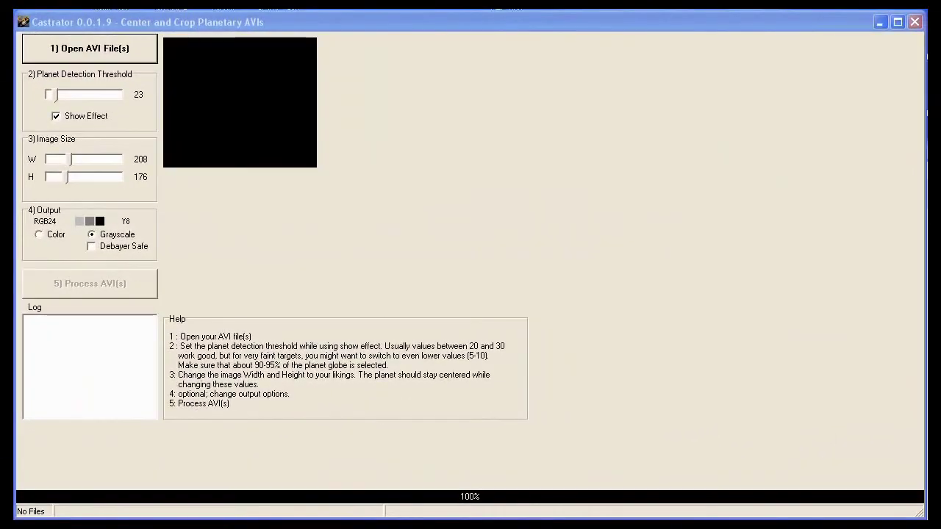
mouse_move(579, 267)
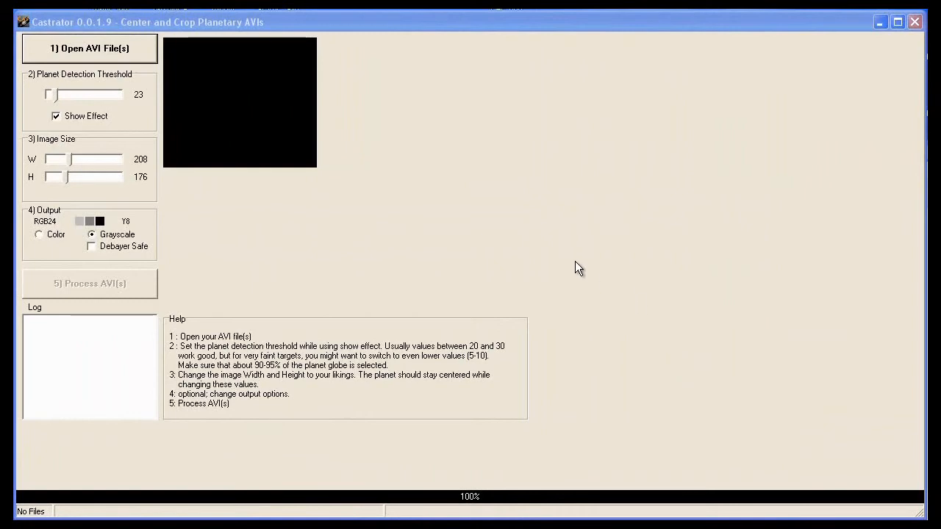
mouse_move(536, 247)
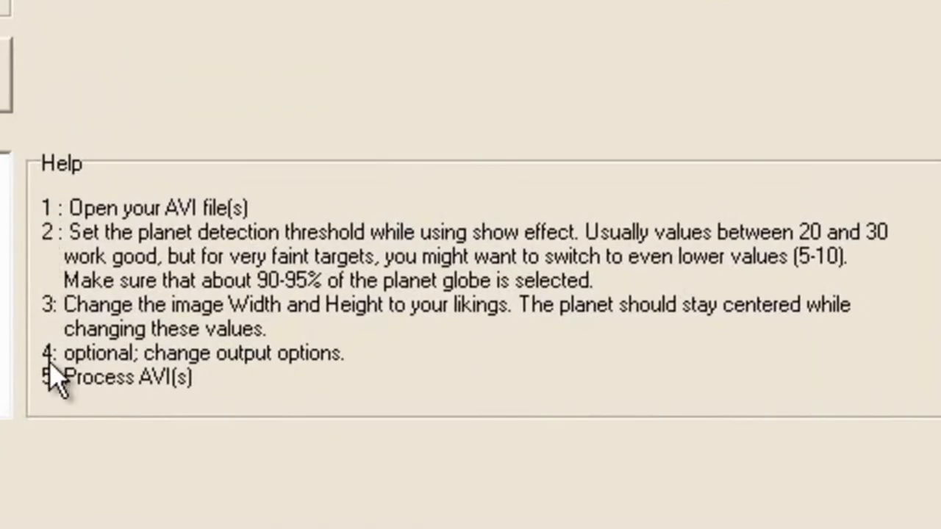
mouse_move(198, 179)
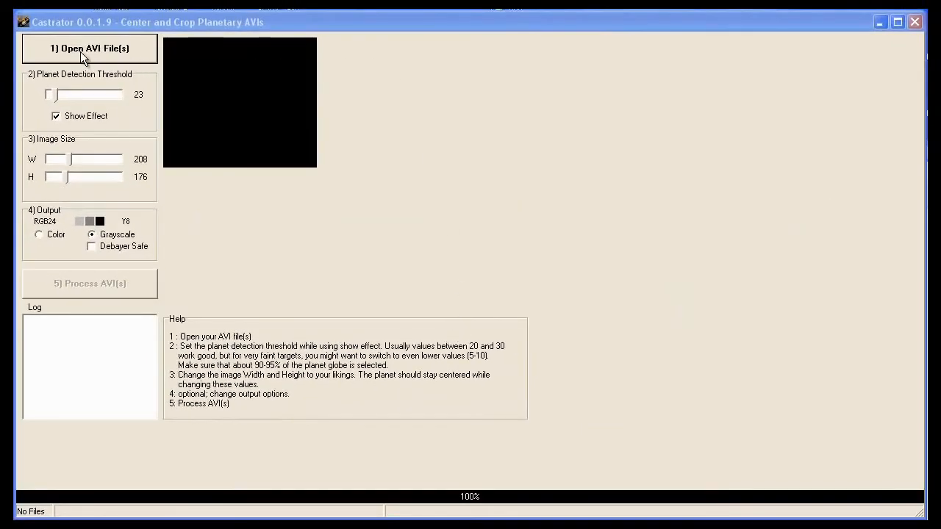
- Load issedited.avi so the ISS frame shows in the preview at 208×176, threshold 23
left_click(89, 47)
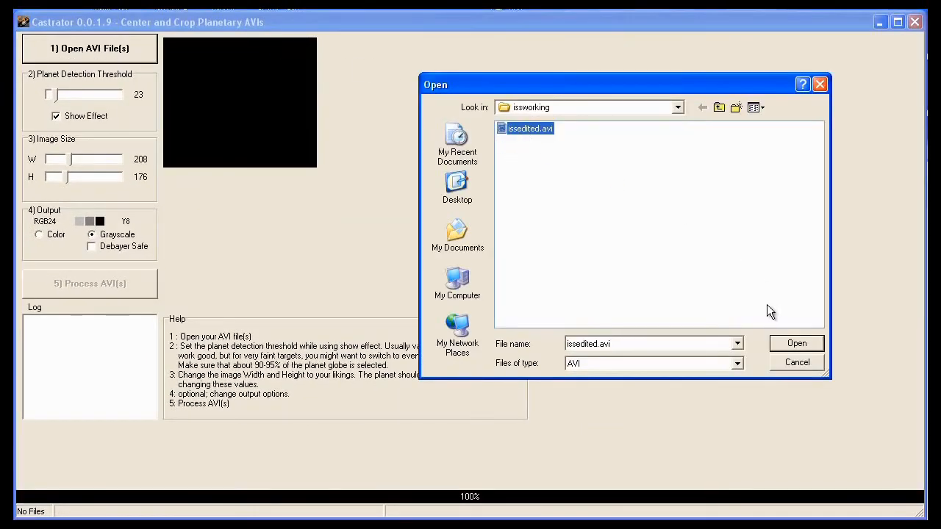
left_click(797, 344)
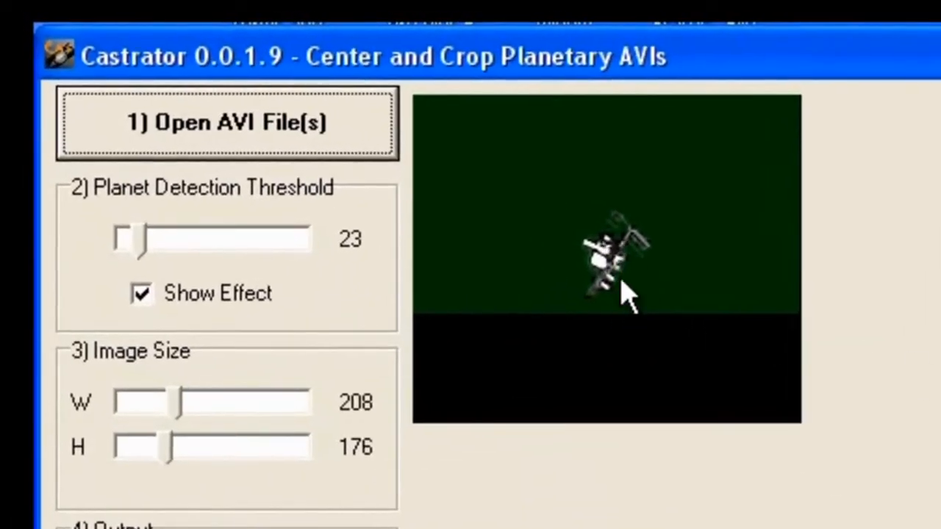
mouse_move(624, 294)
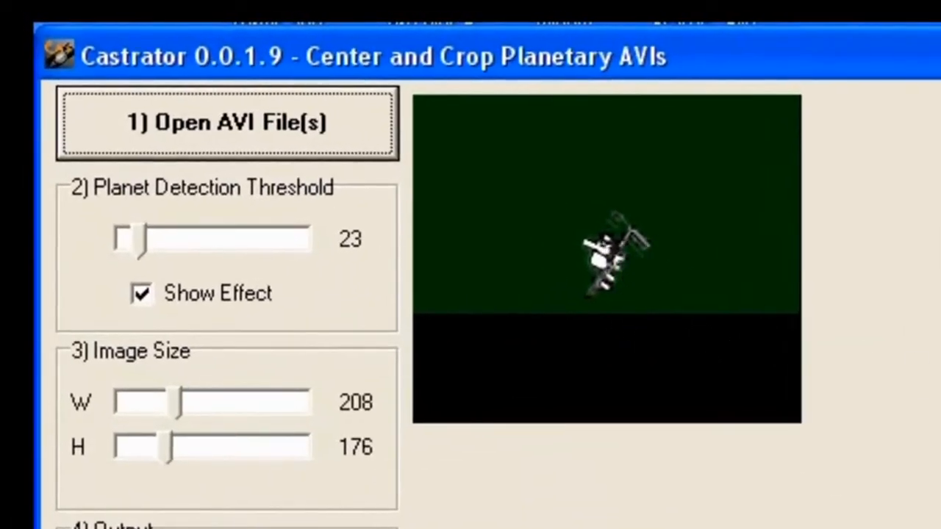
mouse_move(188, 223)
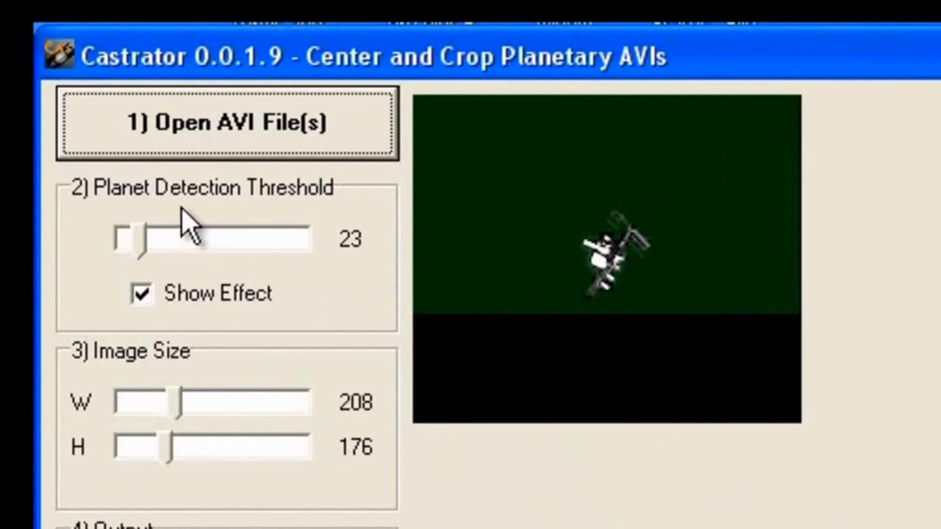
mouse_move(194, 232)
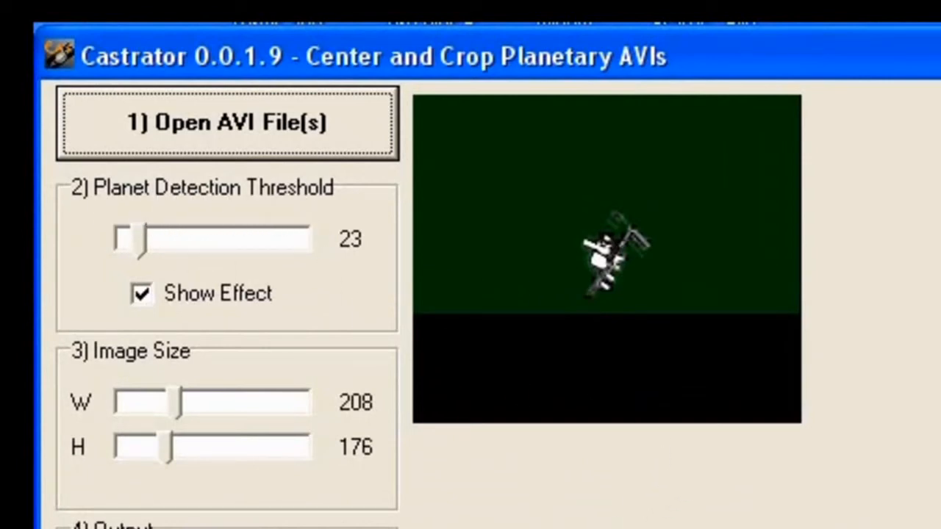
mouse_move(350, 268)
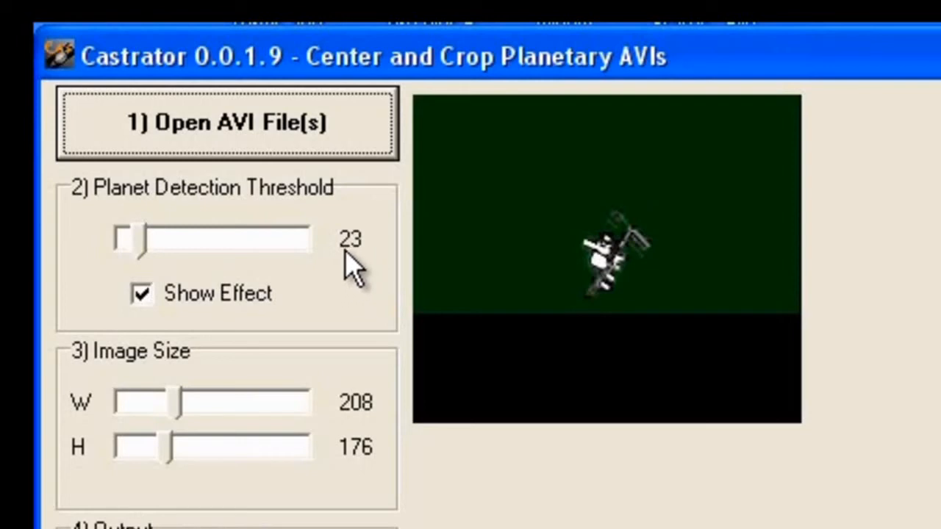
mouse_move(885, 360)
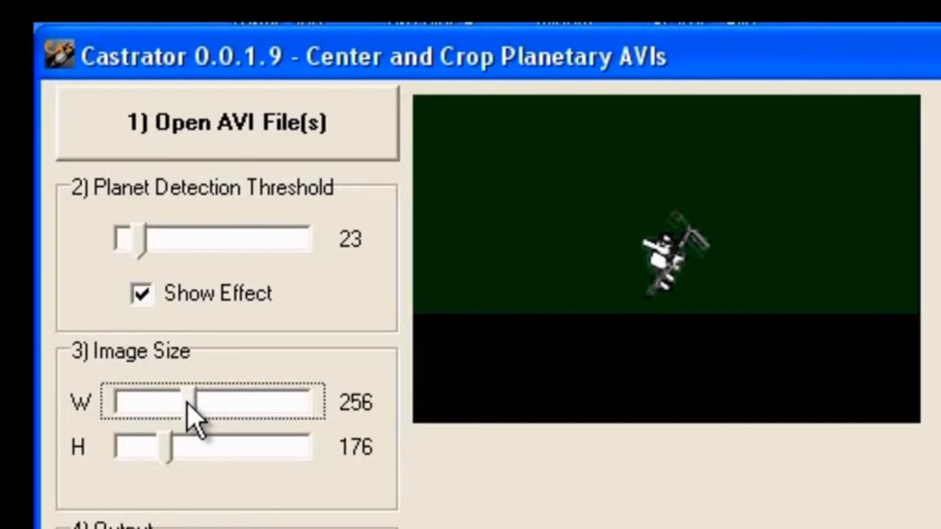
- Adjust the image width slider through 256 and 176 back to 208, height staying 176
left_click_drag(191, 403, 140, 403)
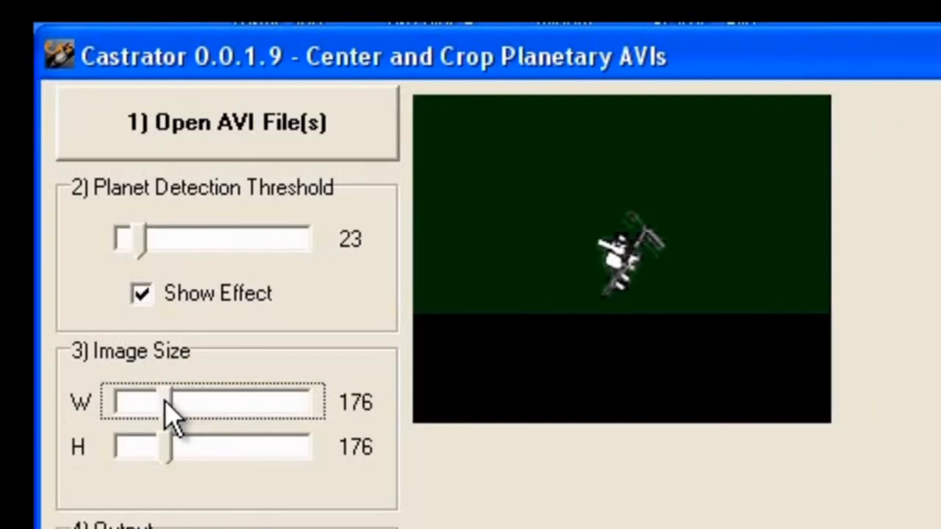
left_click_drag(147, 403, 189, 402)
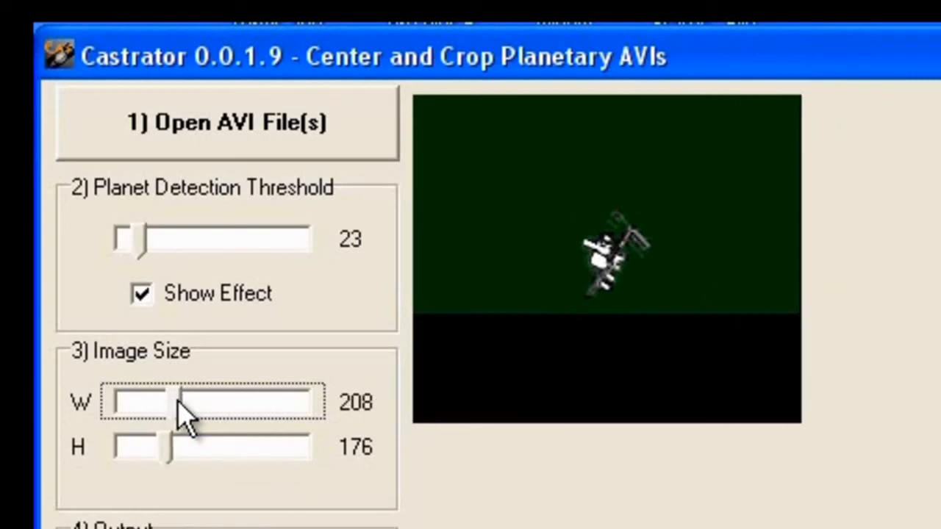
mouse_move(738, 238)
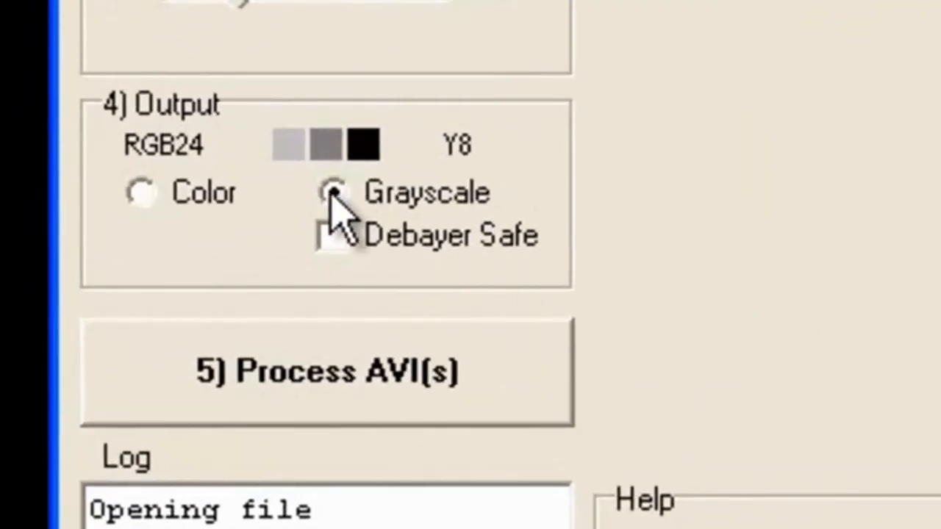
- Switch the output mode to Grayscale, leaving Debayer Safe unticked
left_click(331, 192)
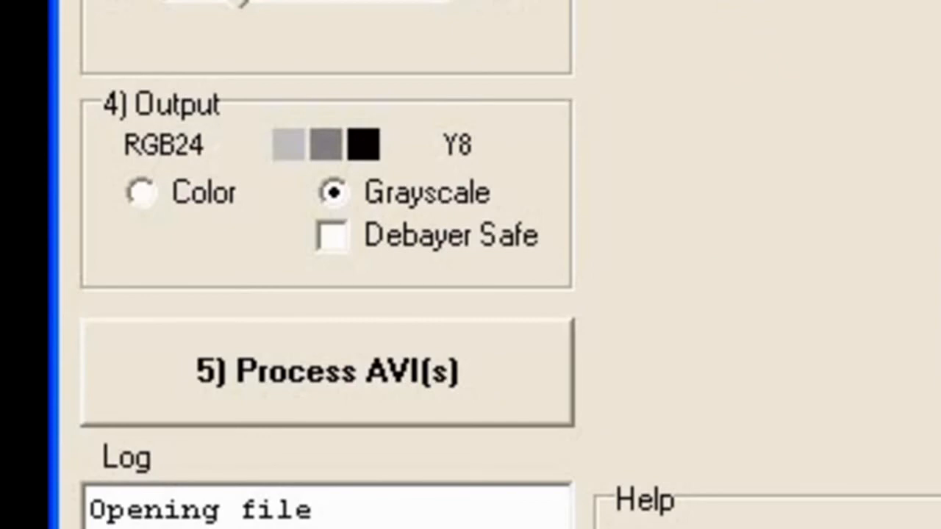
mouse_move(144, 218)
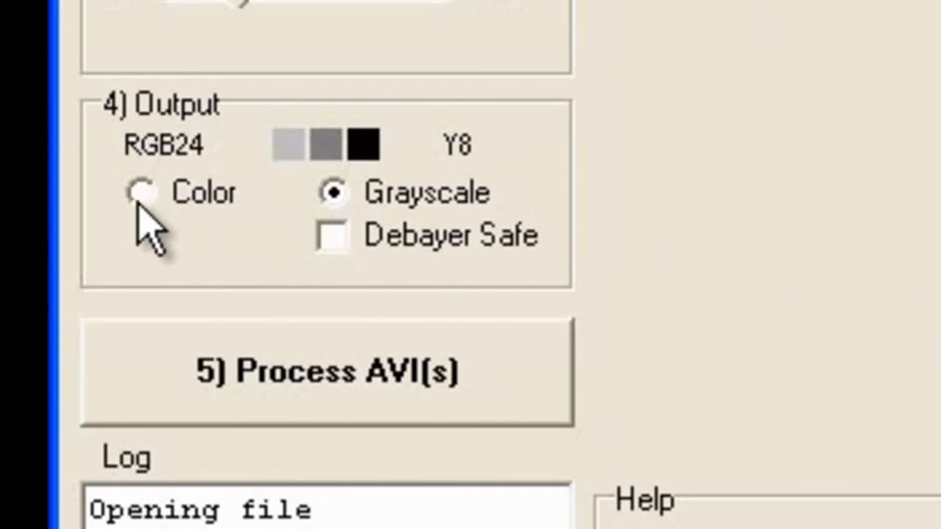
mouse_move(456, 272)
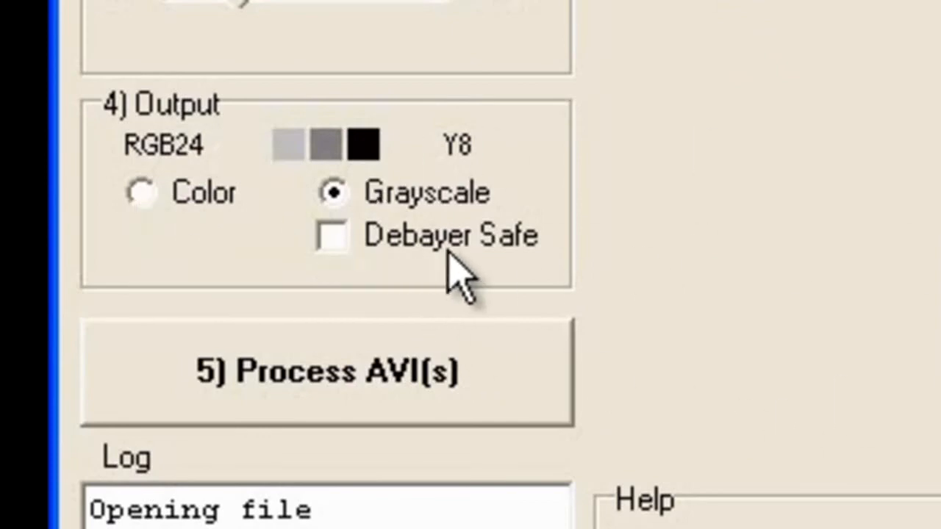
mouse_move(453, 276)
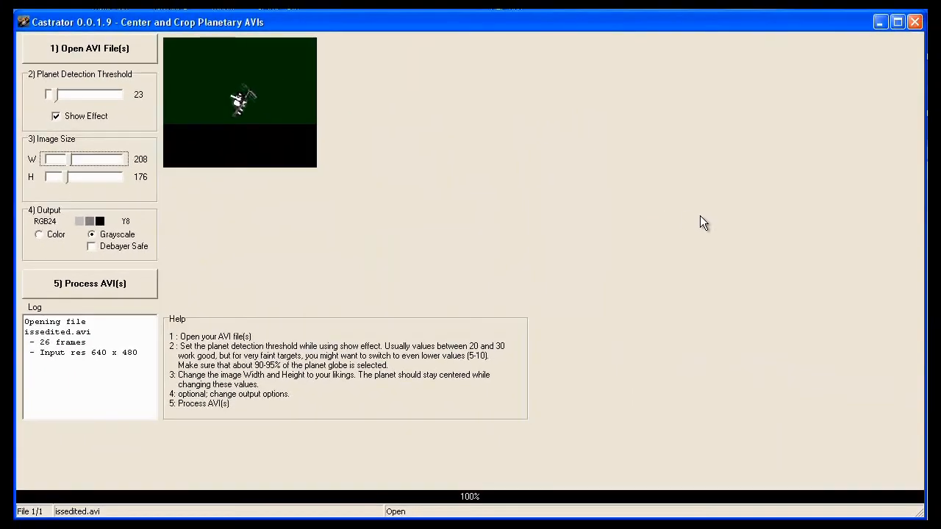
mouse_move(100, 286)
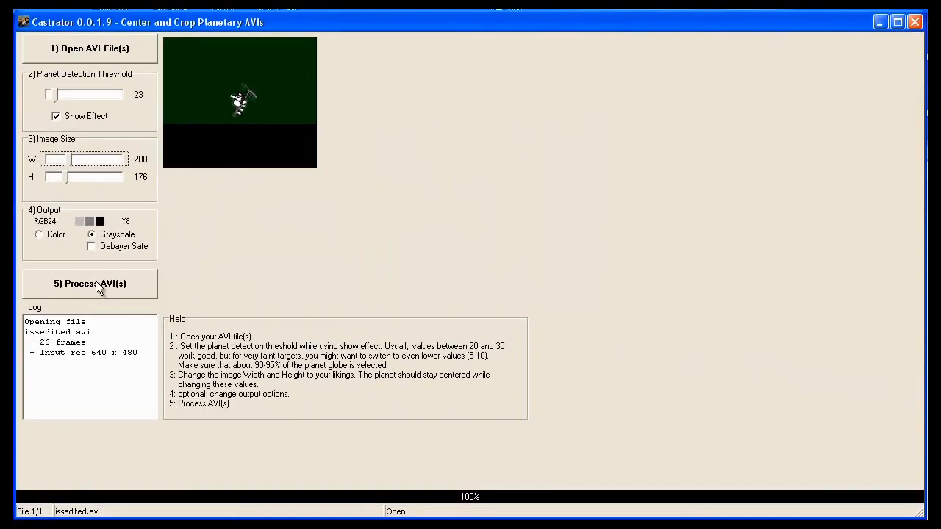
- Process issedited.avi, writing 26 of 26 frames at 208×176 until Castration complete
left_click(89, 282)
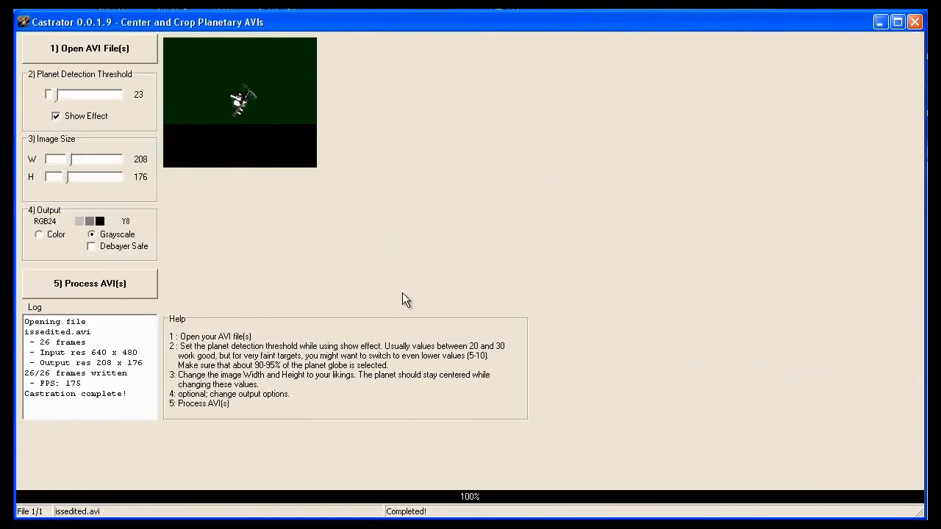
mouse_move(438, 283)
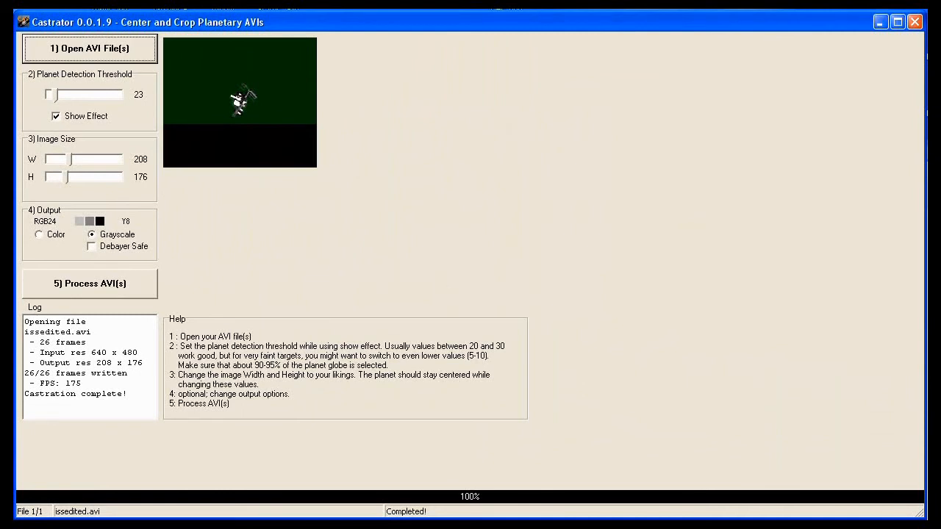
mouse_move(444, 158)
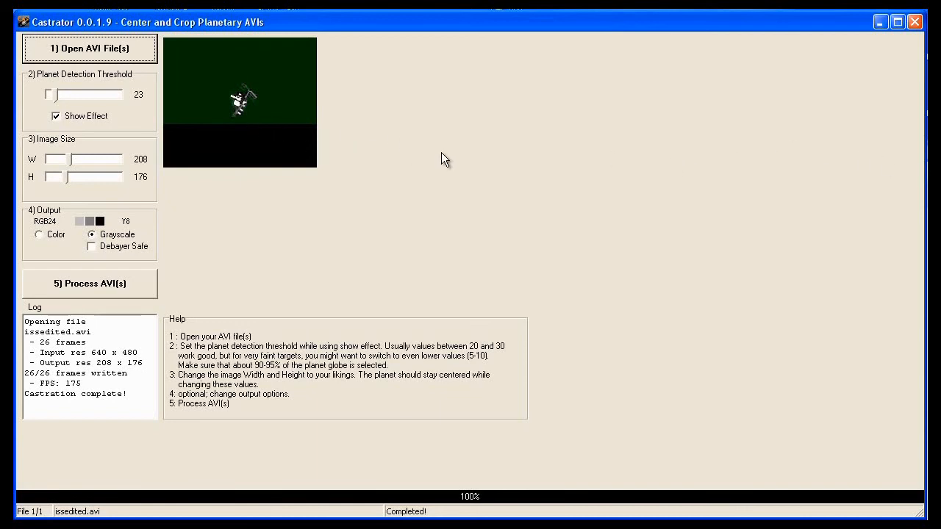
mouse_move(512, 203)
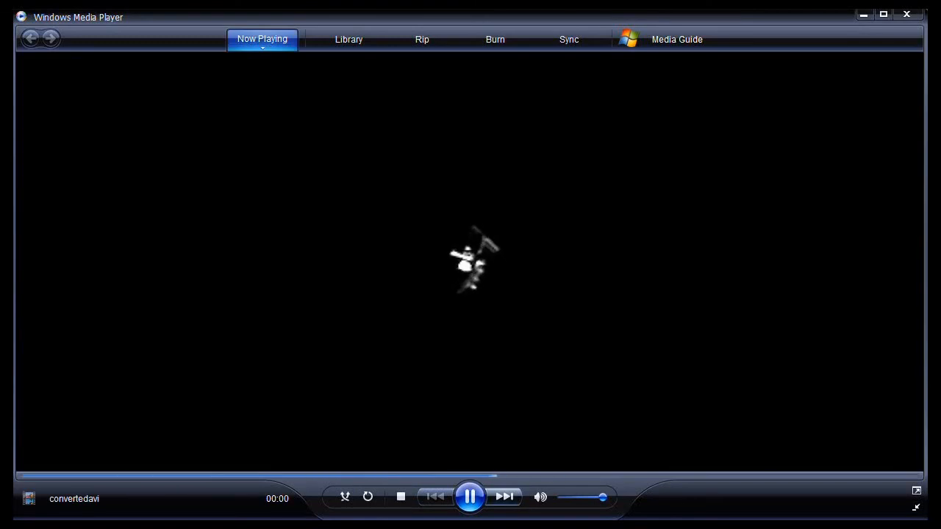
- Play and pause the converted centered ISS clip several times, ending paused
left_click(469, 496)
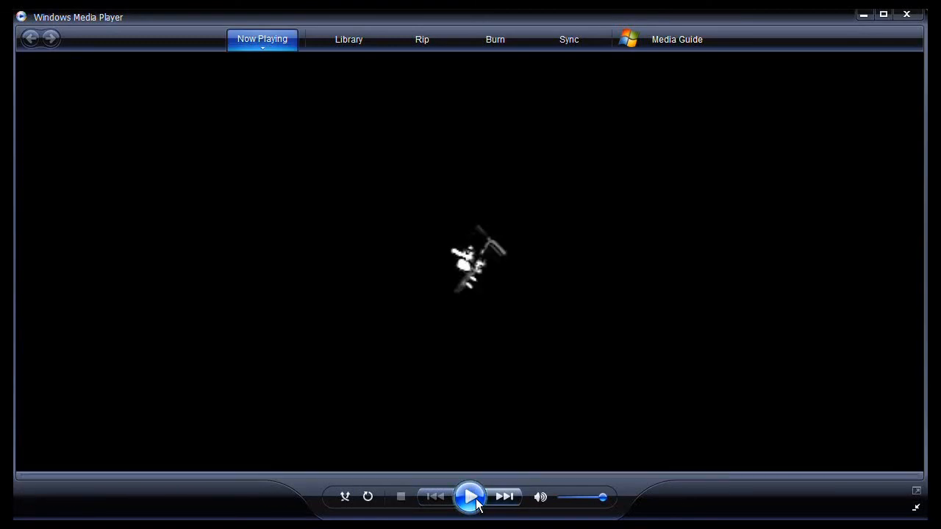
mouse_move(471, 499)
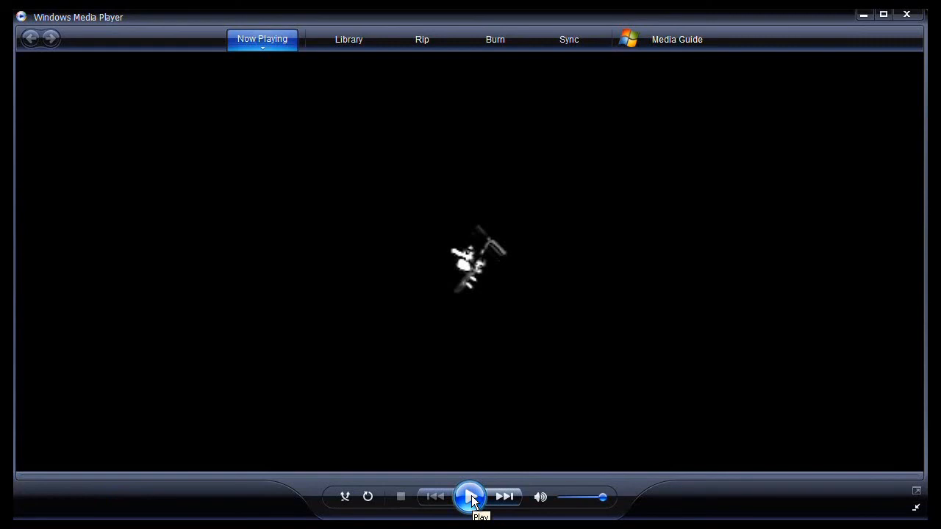
left_click(471, 497)
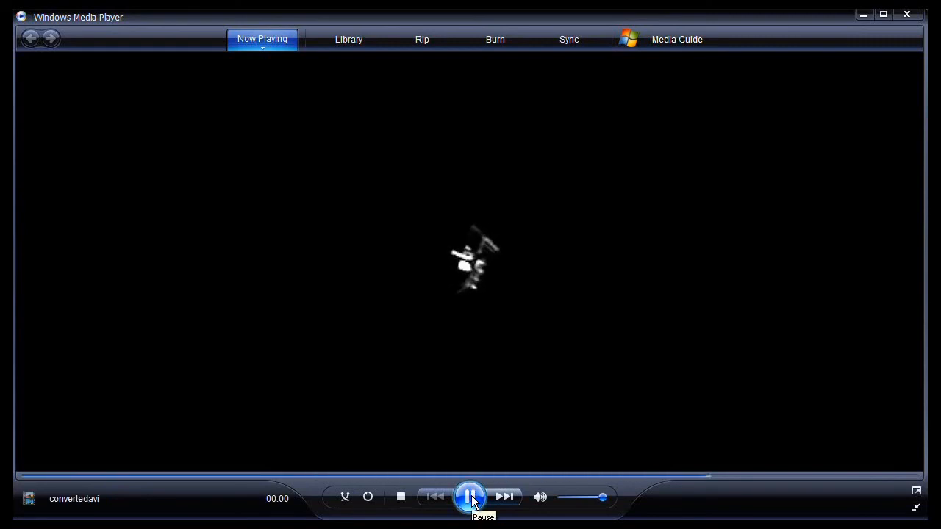
left_click(471, 496)
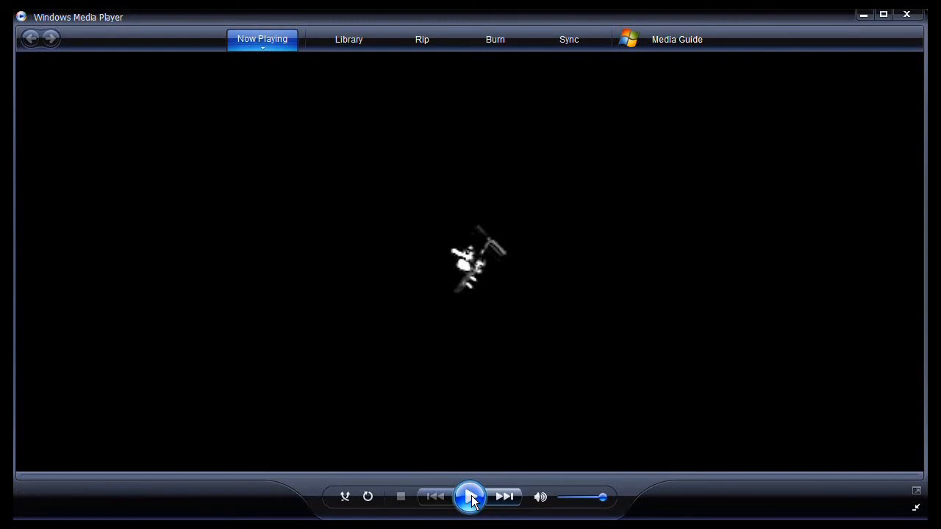
left_click(470, 497)
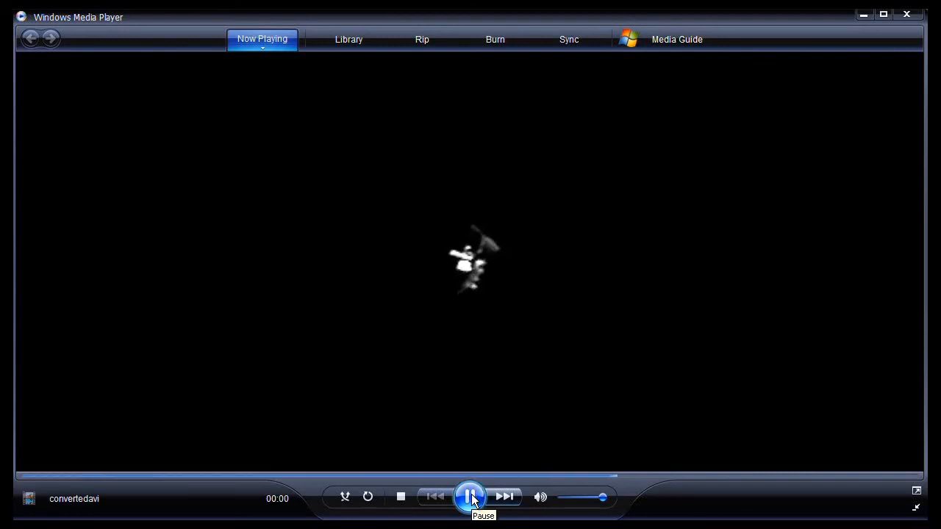
left_click(469, 497)
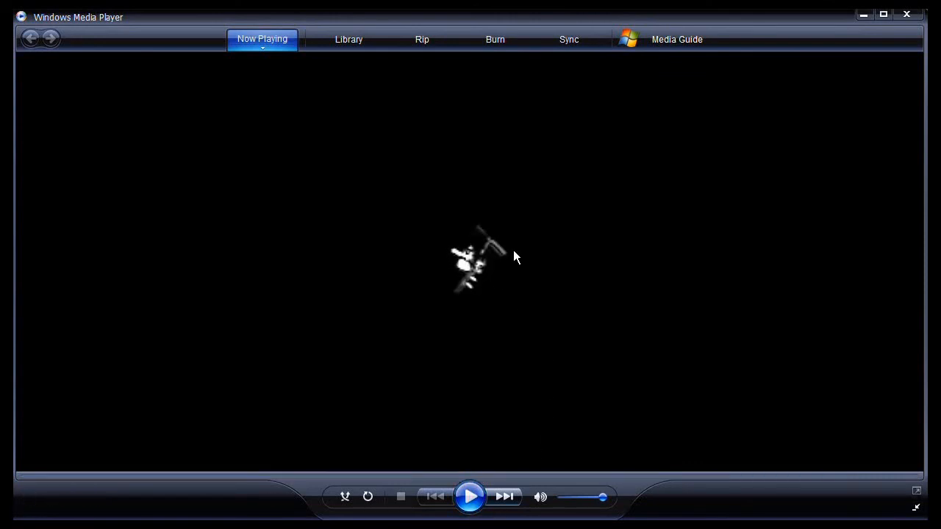
mouse_move(636, 214)
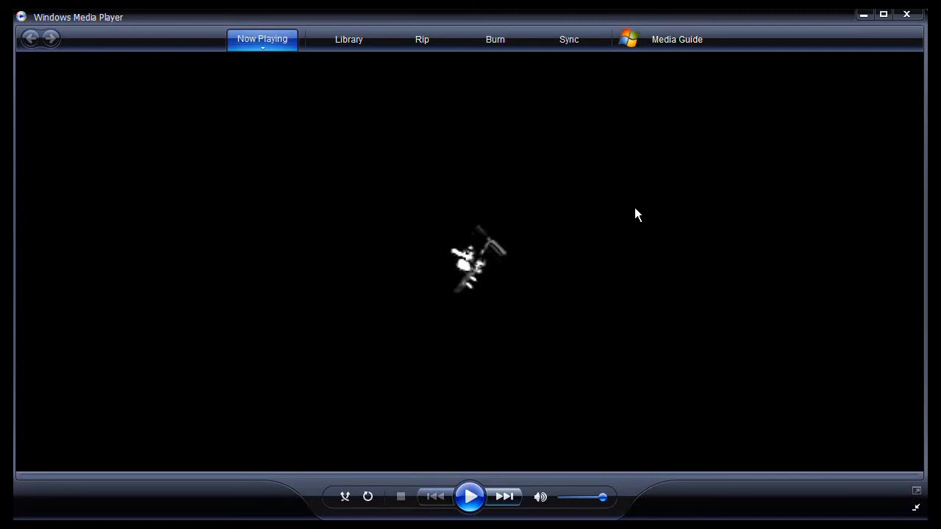
mouse_move(635, 224)
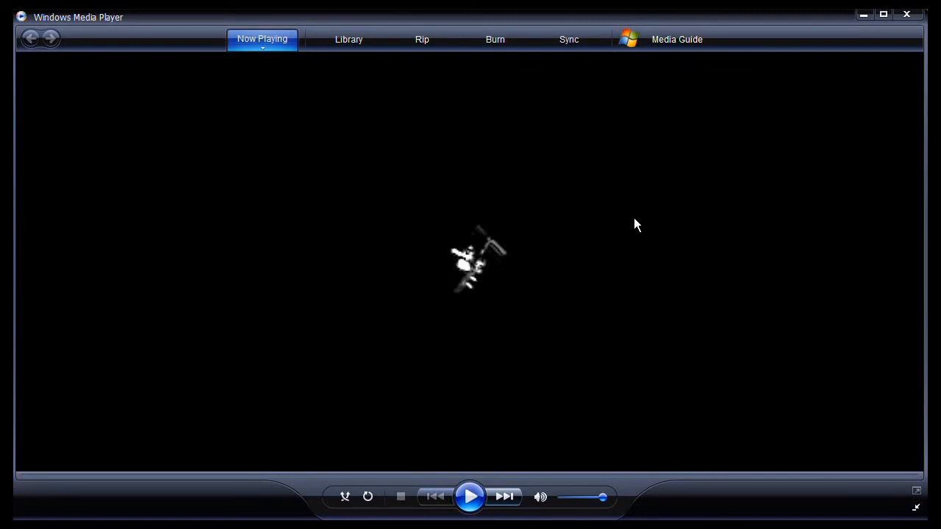
mouse_move(588, 276)
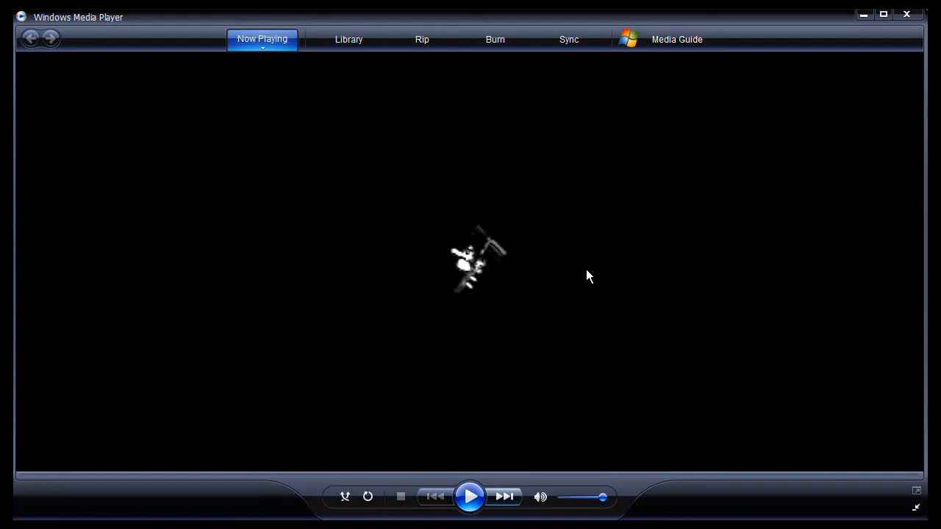
mouse_move(537, 295)
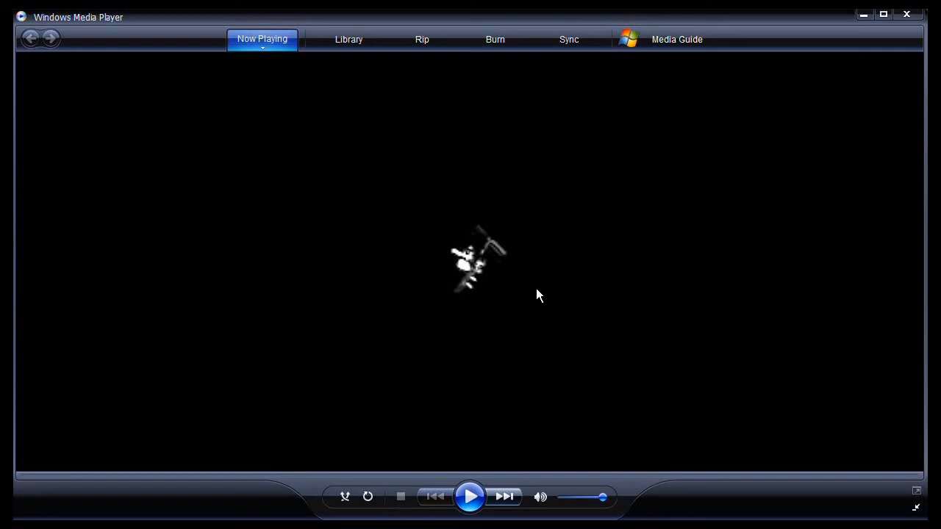
mouse_move(565, 511)
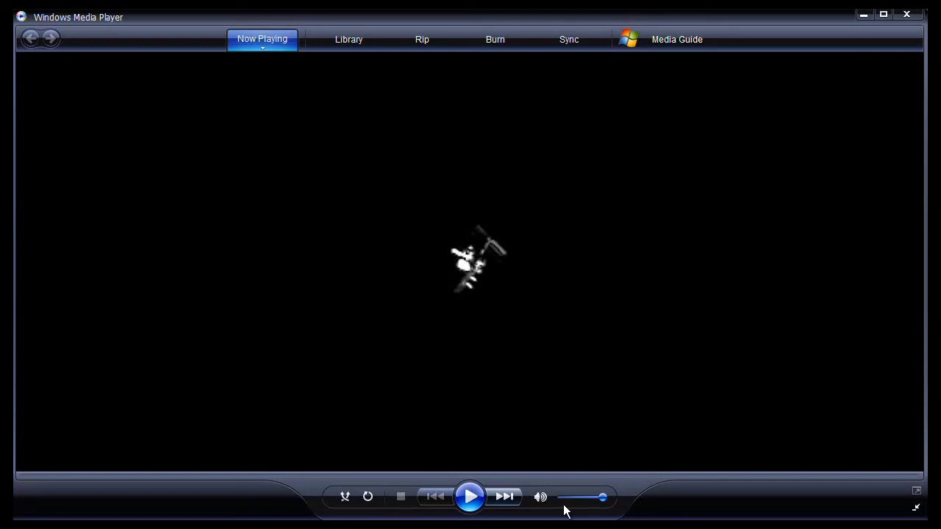